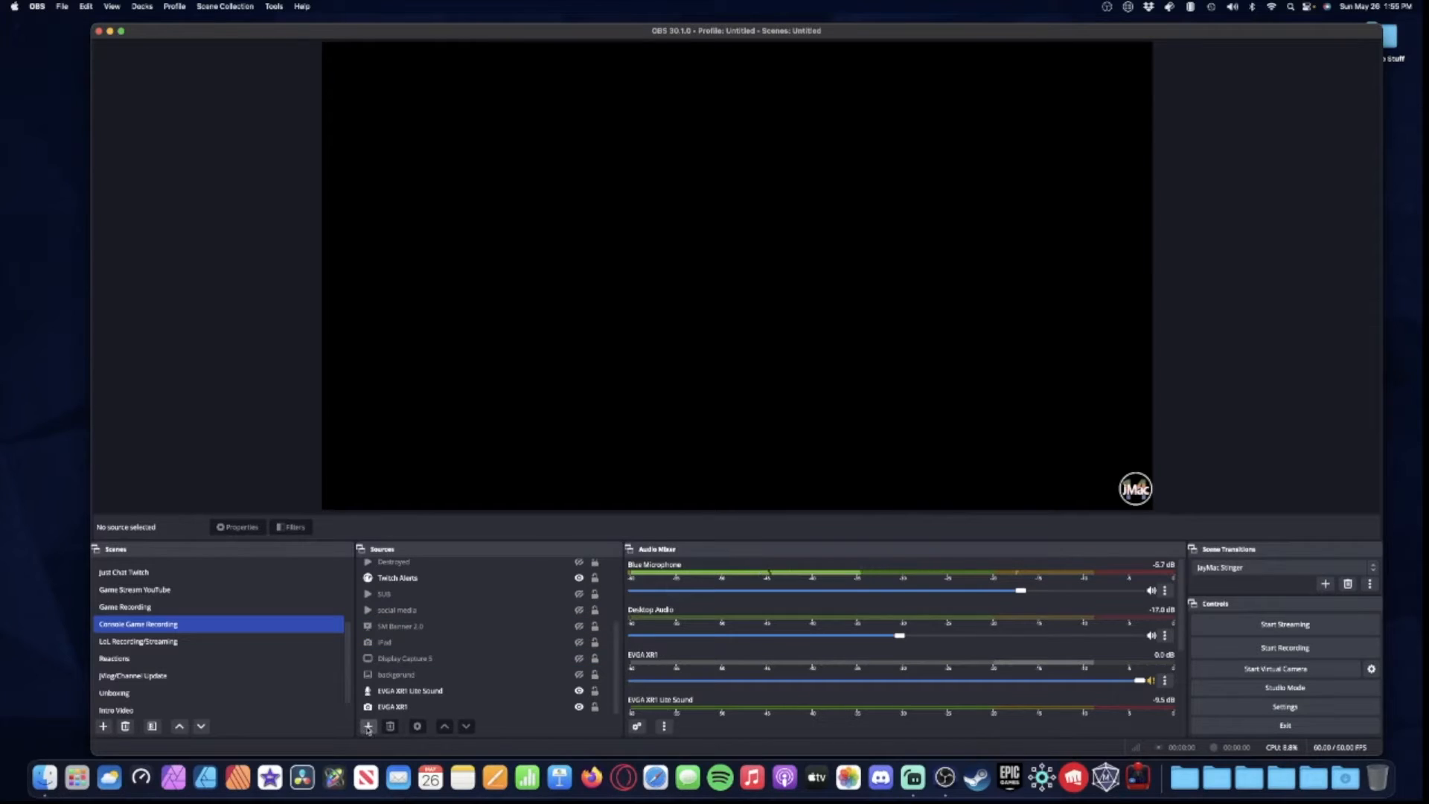
- Add a Capture Card Device source using EVGA XR1 Pro Capture Box Video and confirm it
{"action": "left_click", "coordinate": [368, 726]}
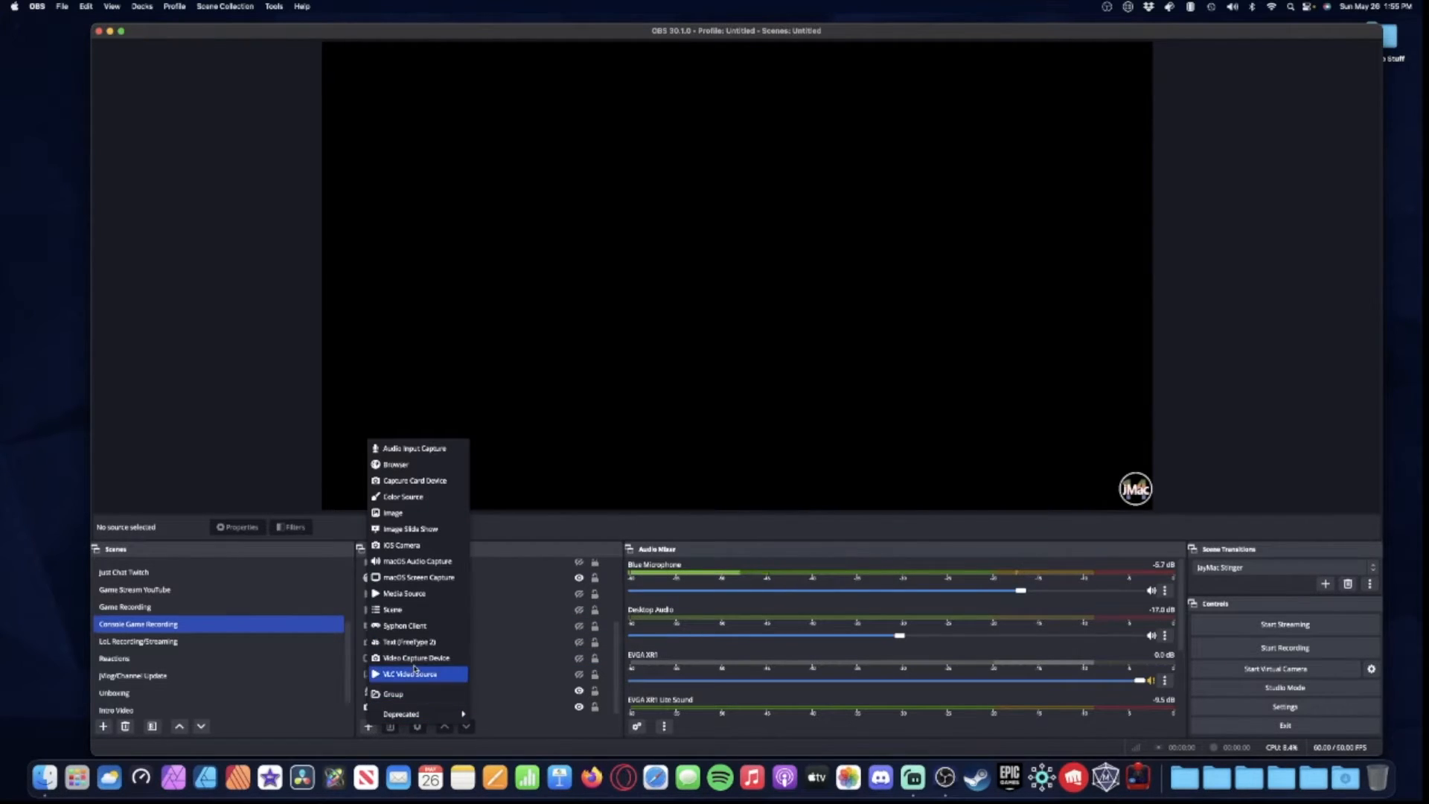
{"action": "mouse_move", "coordinate": [415, 481]}
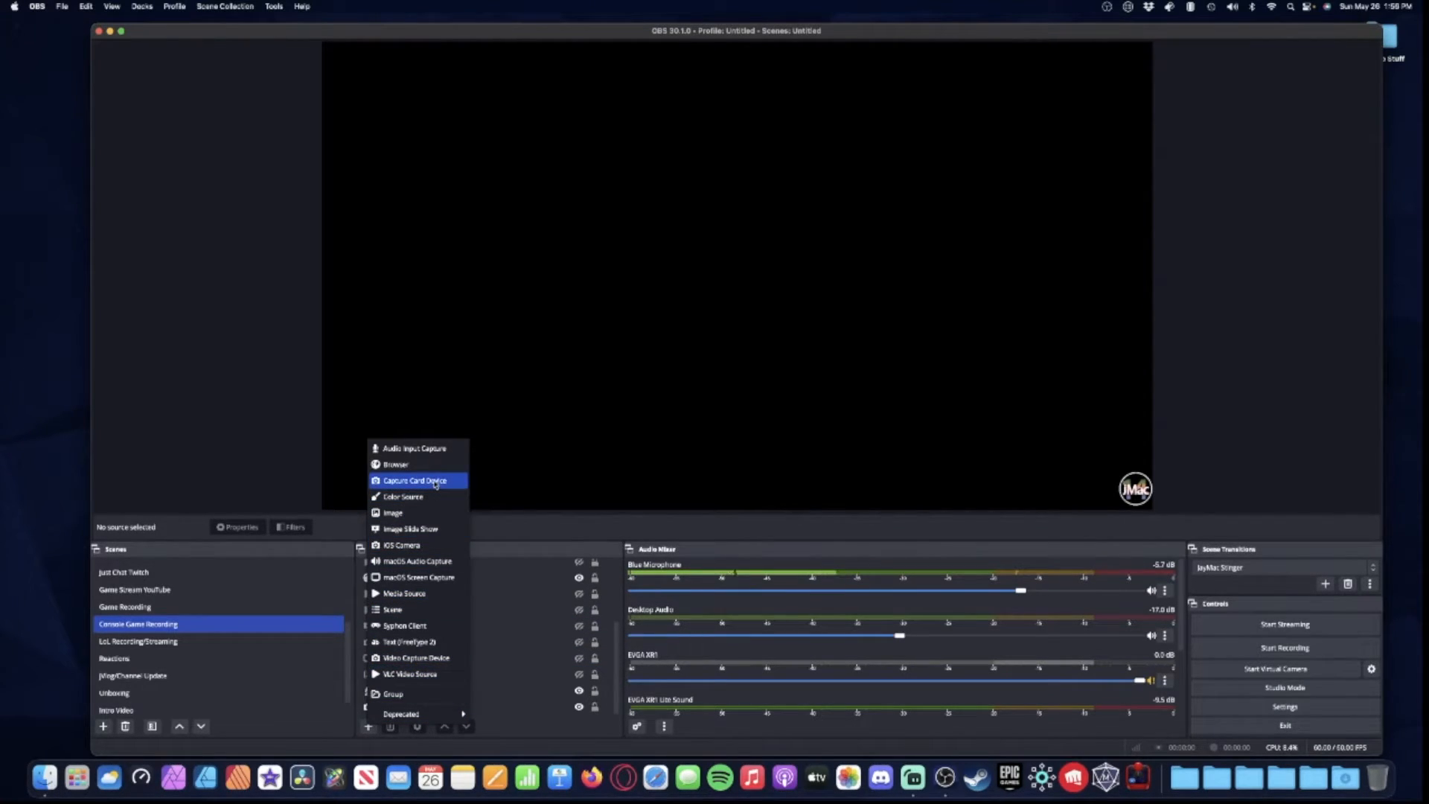
{"action": "mouse_move", "coordinate": [499, 672]}
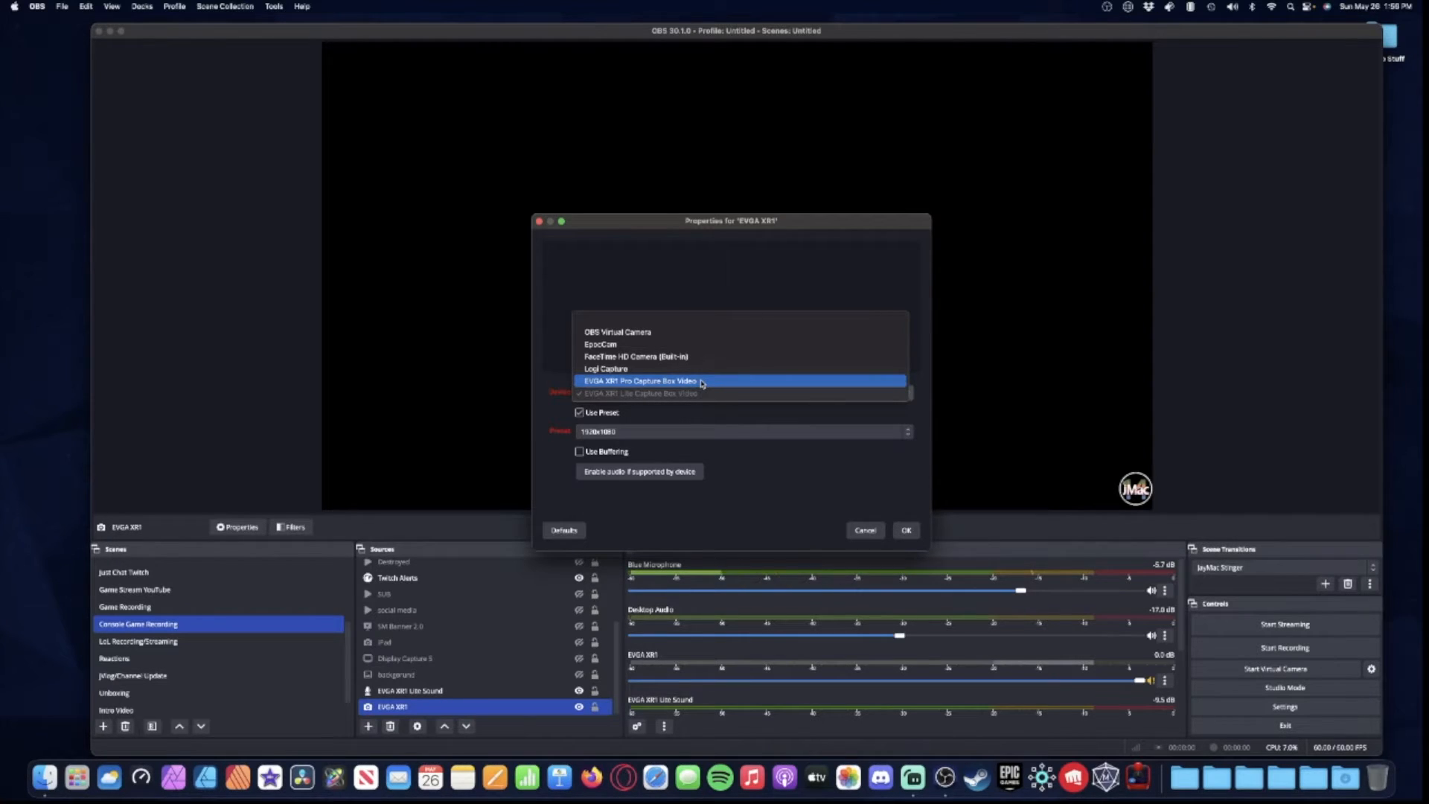
{"action": "mouse_move", "coordinate": [737, 383]}
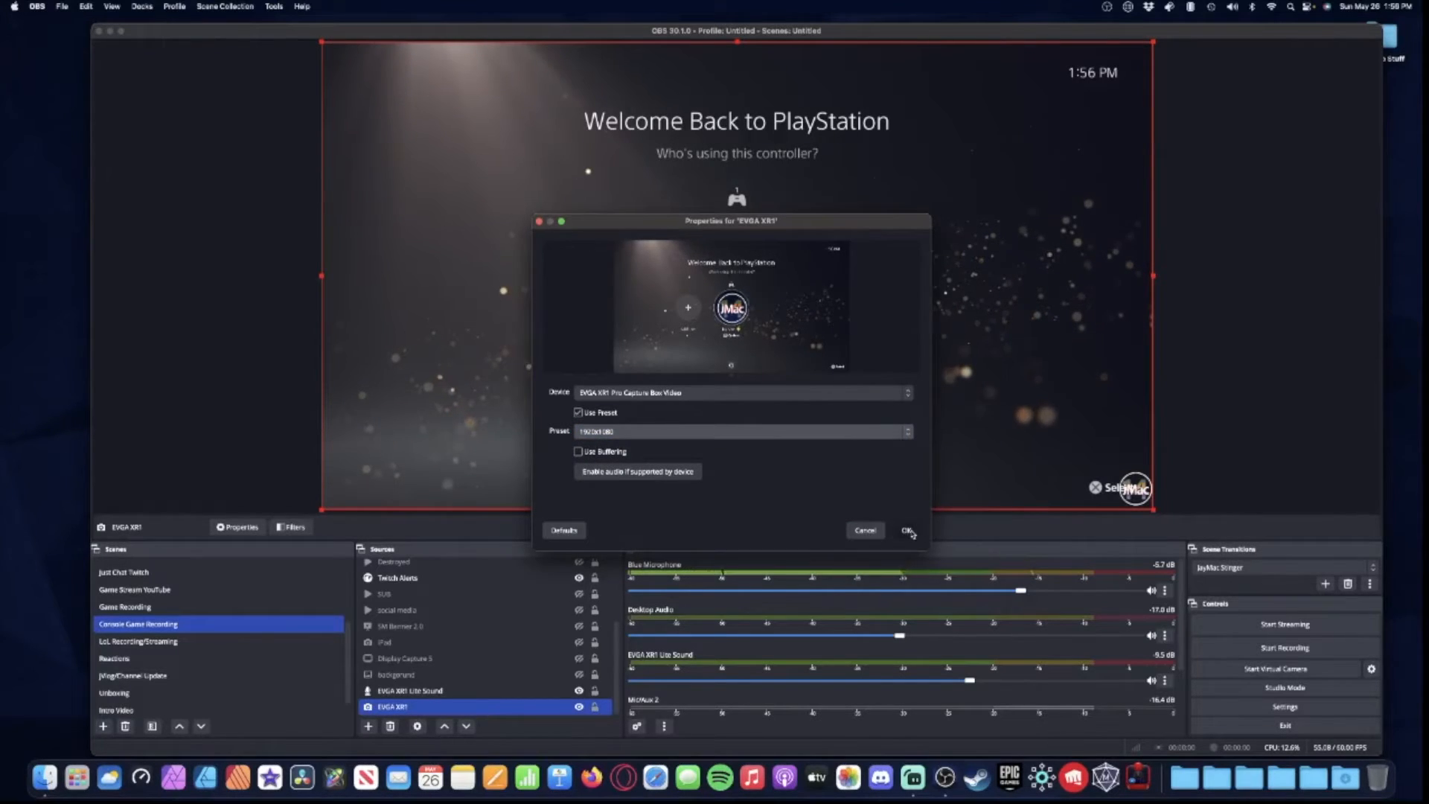
{"action": "left_click", "coordinate": [907, 530]}
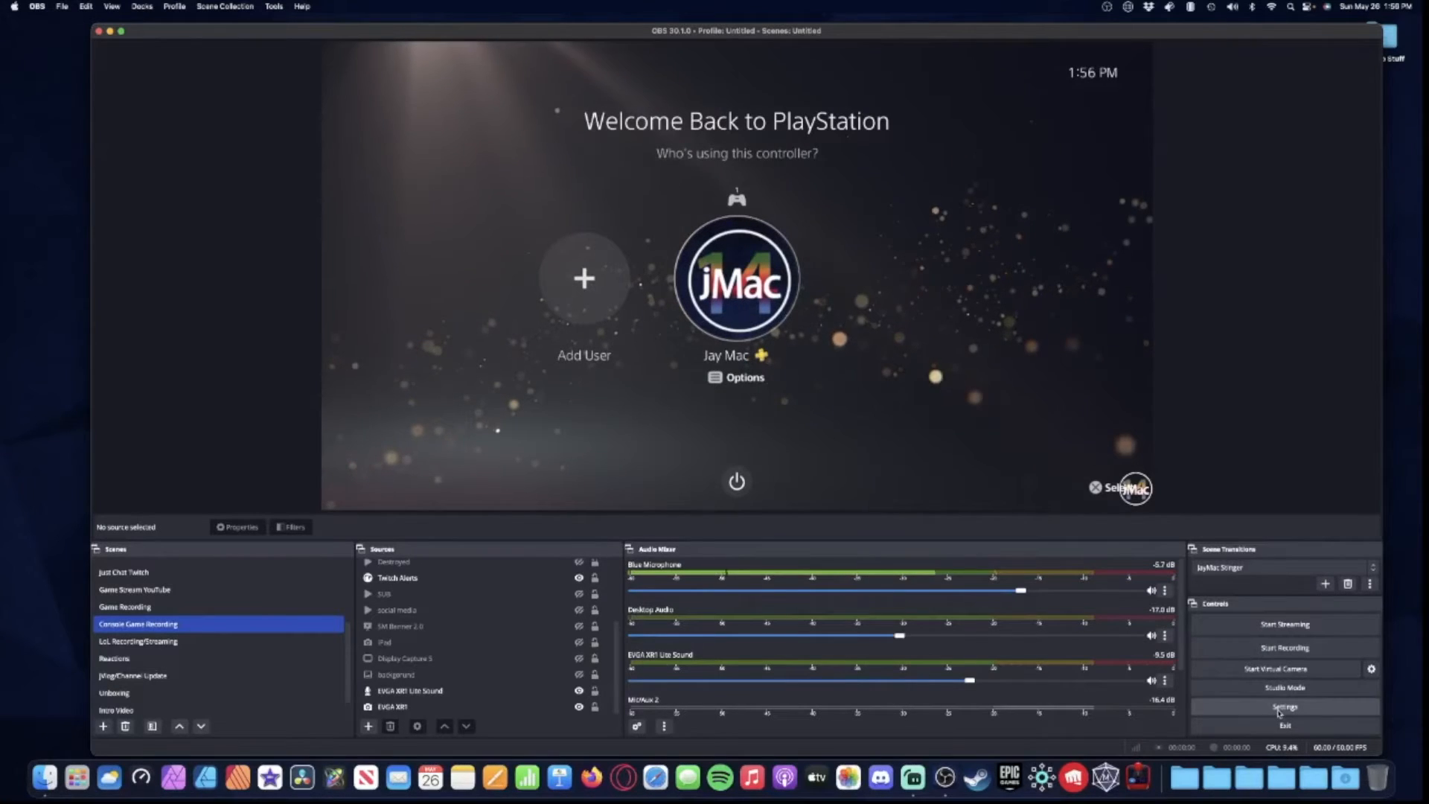
{"action": "left_click", "coordinate": [1284, 706]}
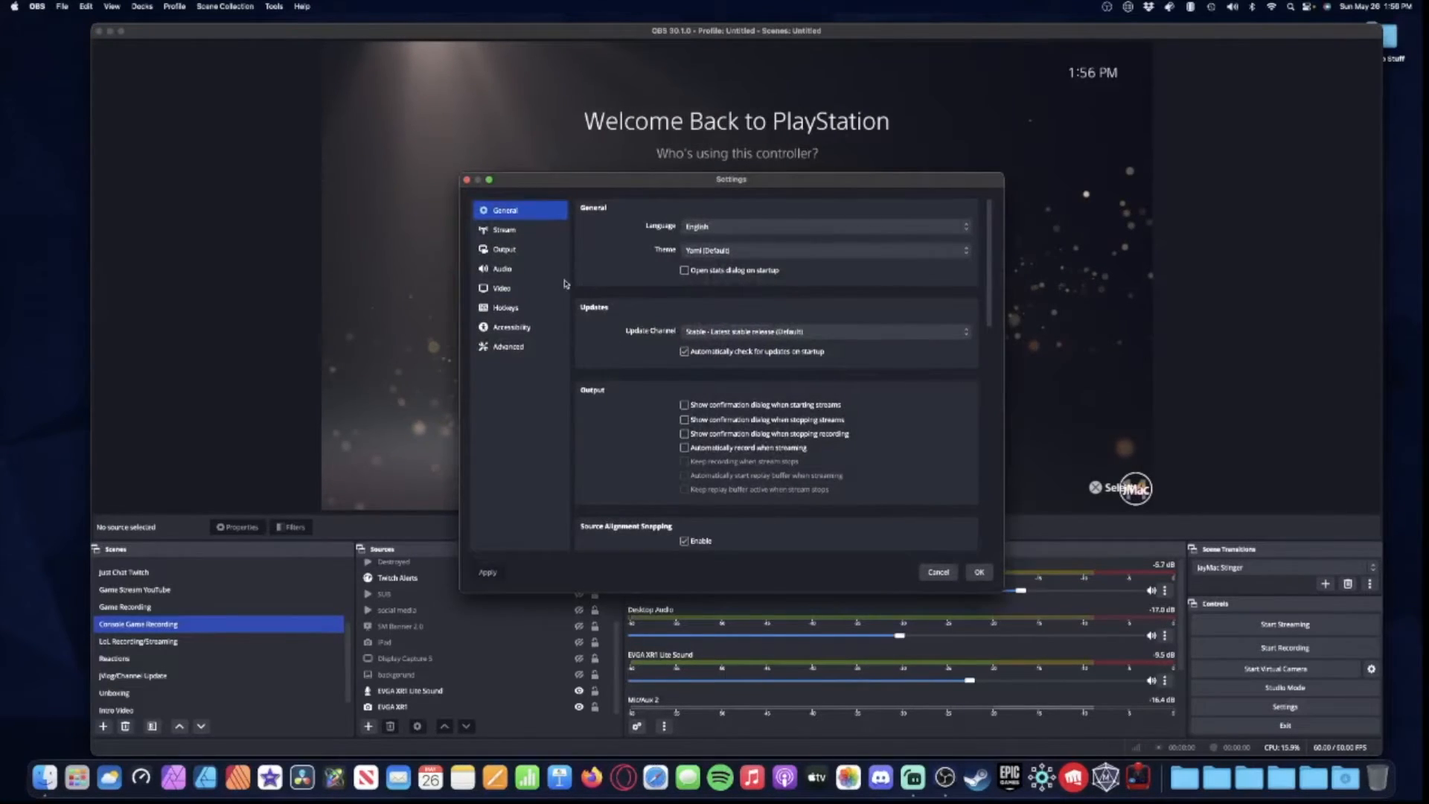
{"action": "left_click", "coordinate": [502, 268]}
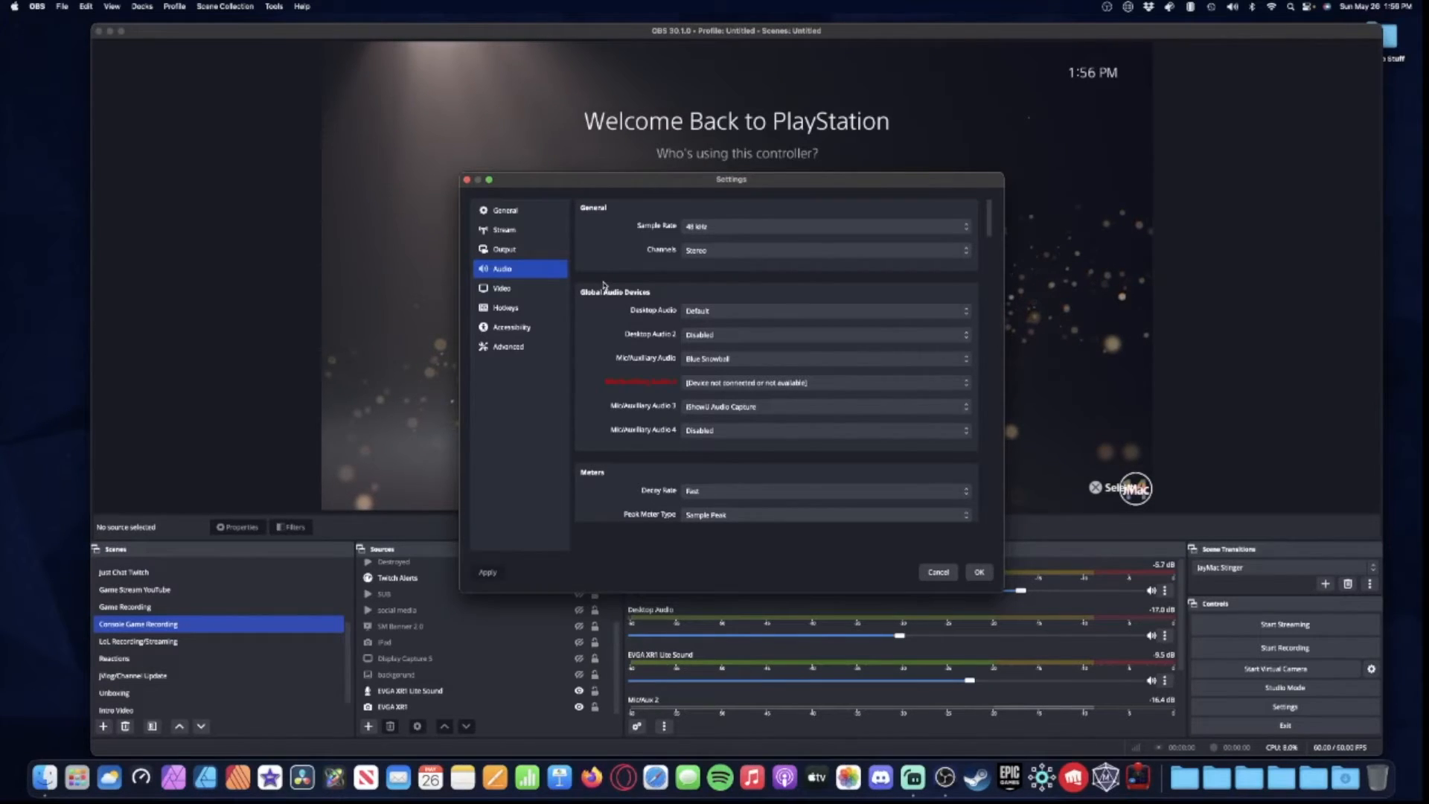
{"action": "mouse_move", "coordinate": [602, 344]}
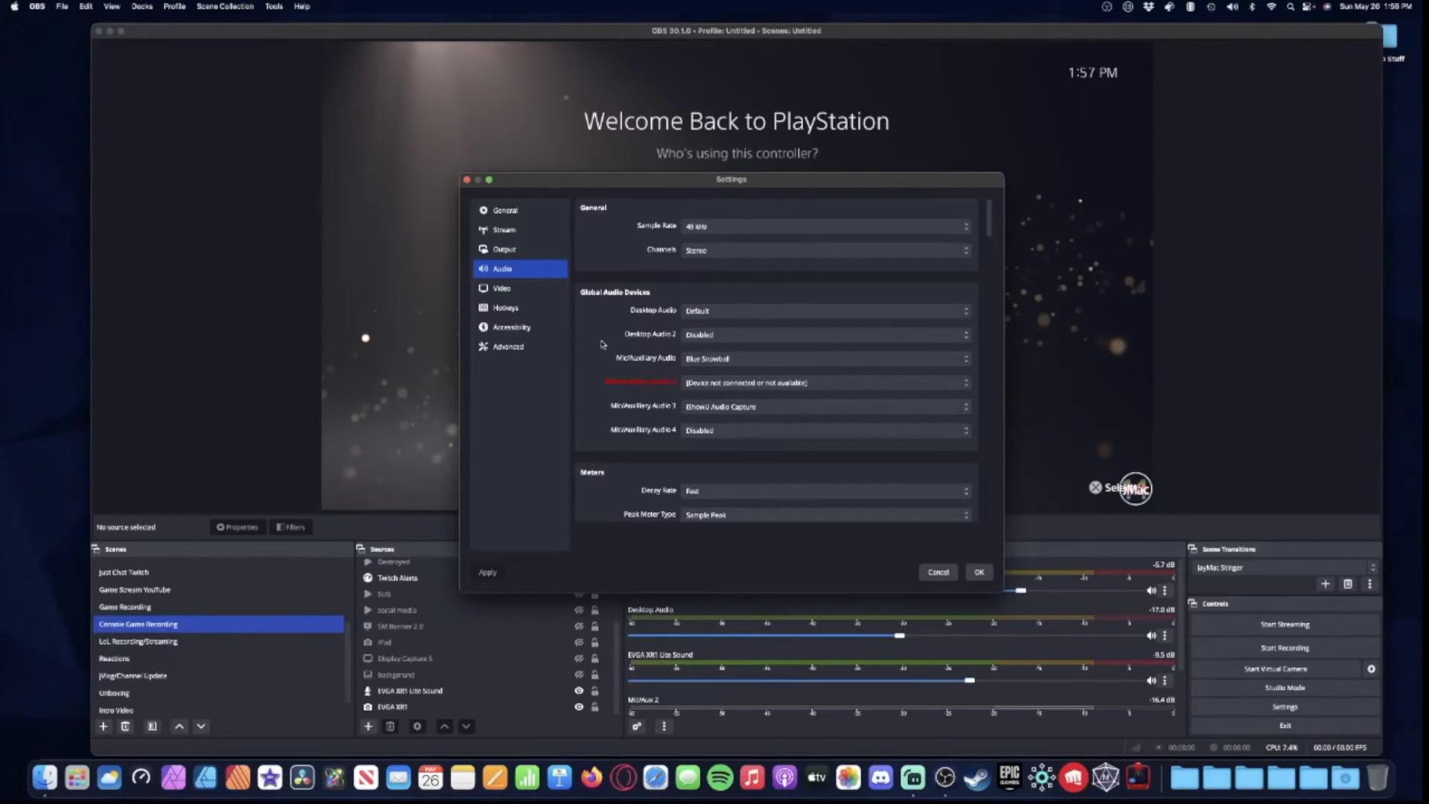
{"action": "left_click", "coordinate": [978, 572]}
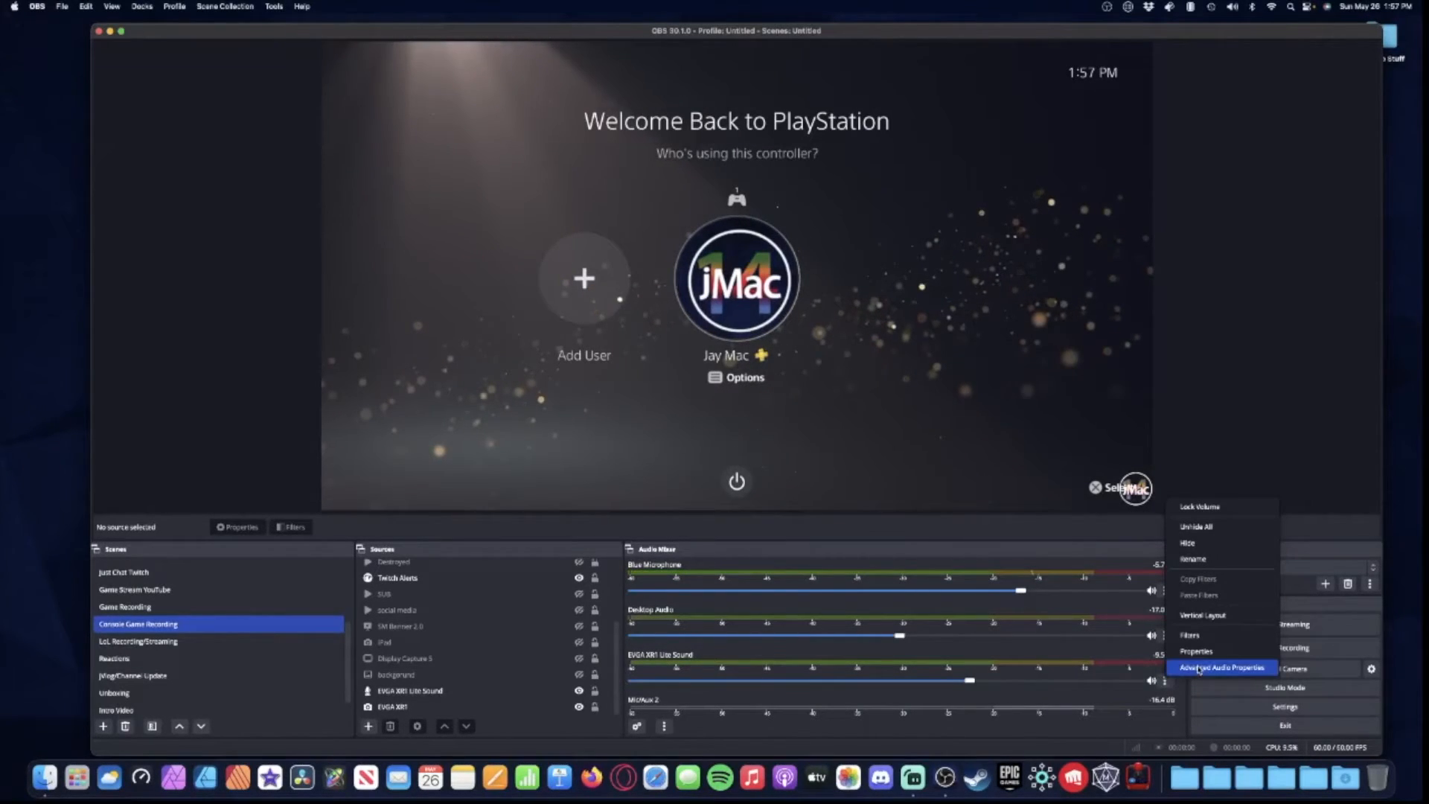
{"action": "mouse_move", "coordinate": [1221, 651]}
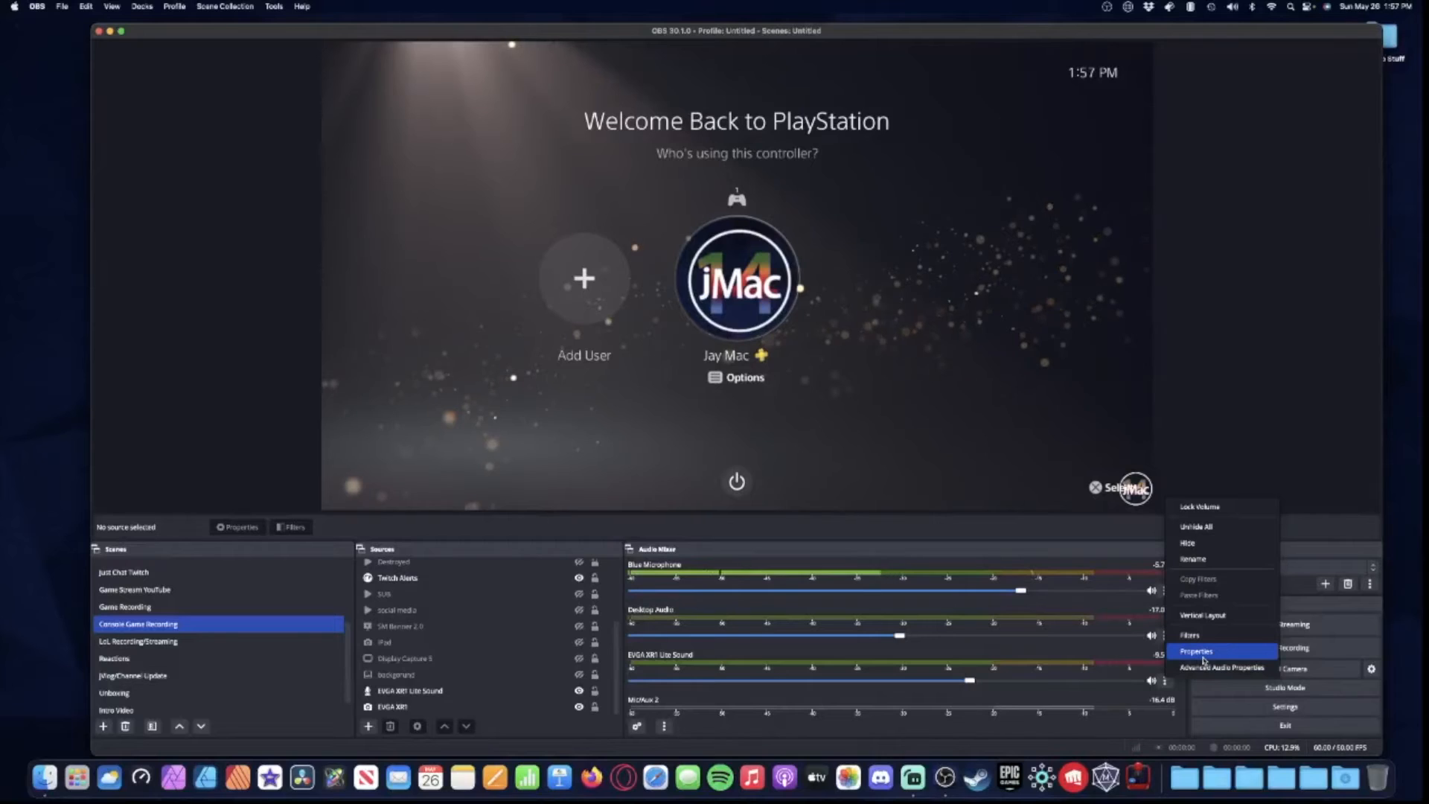
{"action": "left_click", "coordinate": [1221, 667]}
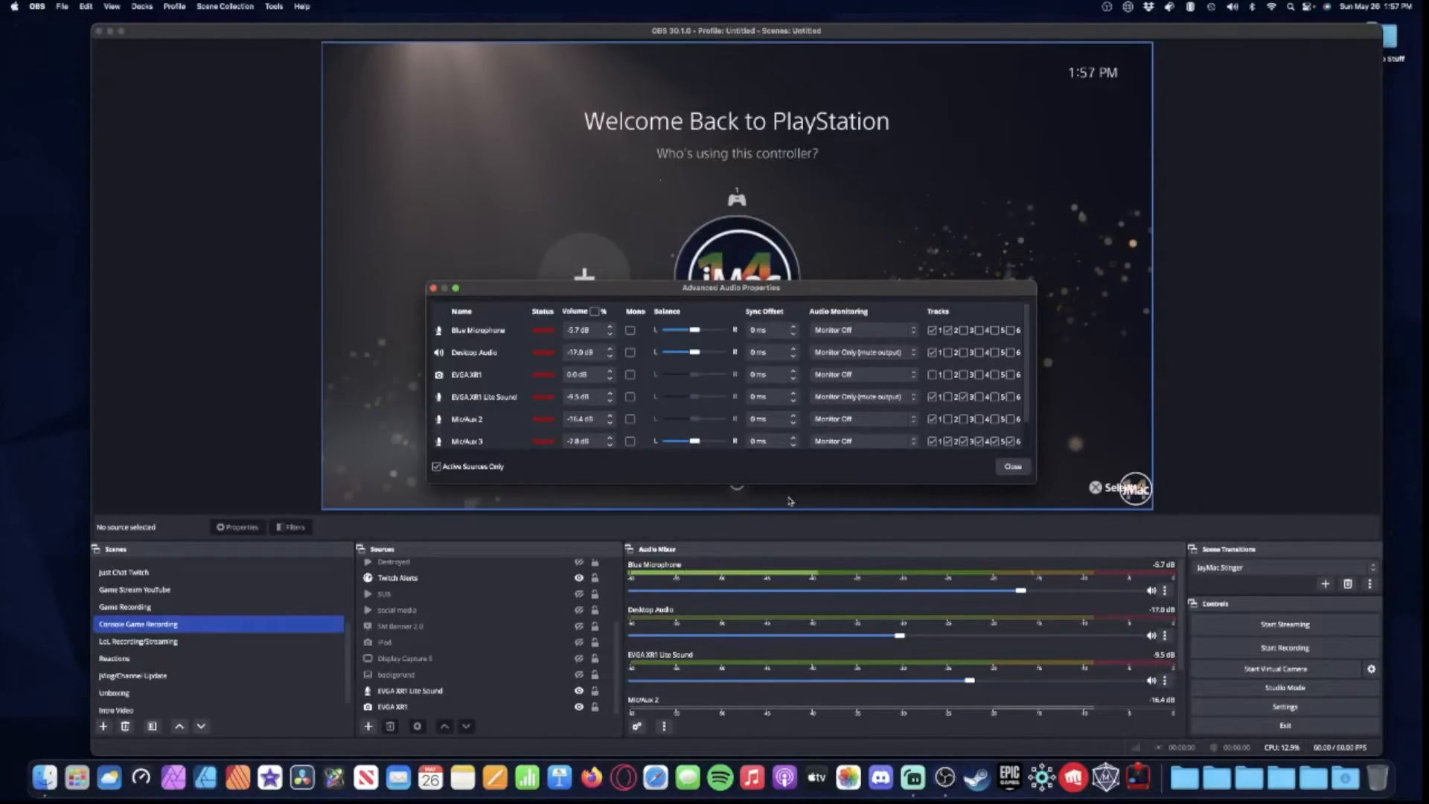
{"action": "scroll", "scroll_direction": "down", "scroll_amount": 3}
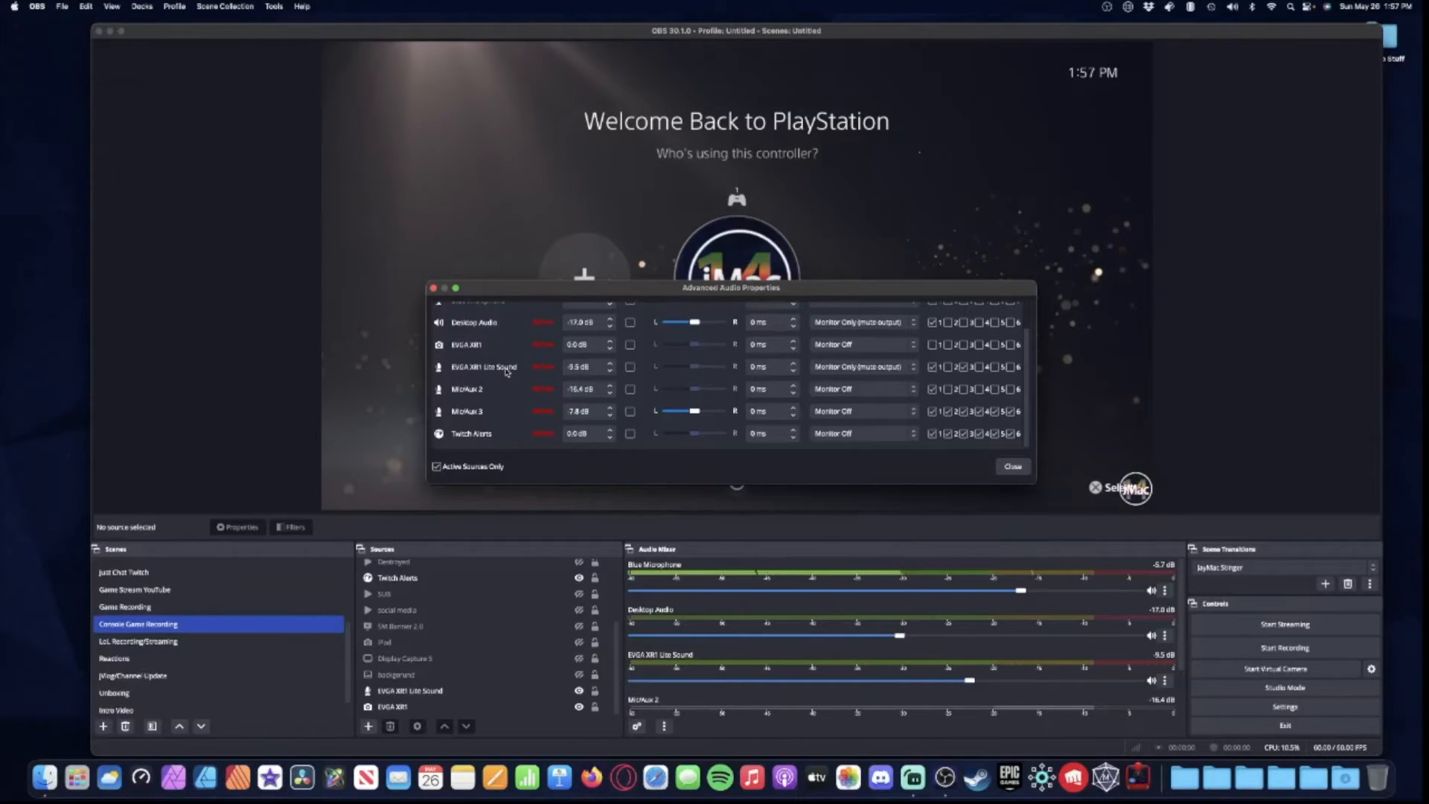
{"action": "scroll", "scroll_direction": "up", "scroll_amount": 3}
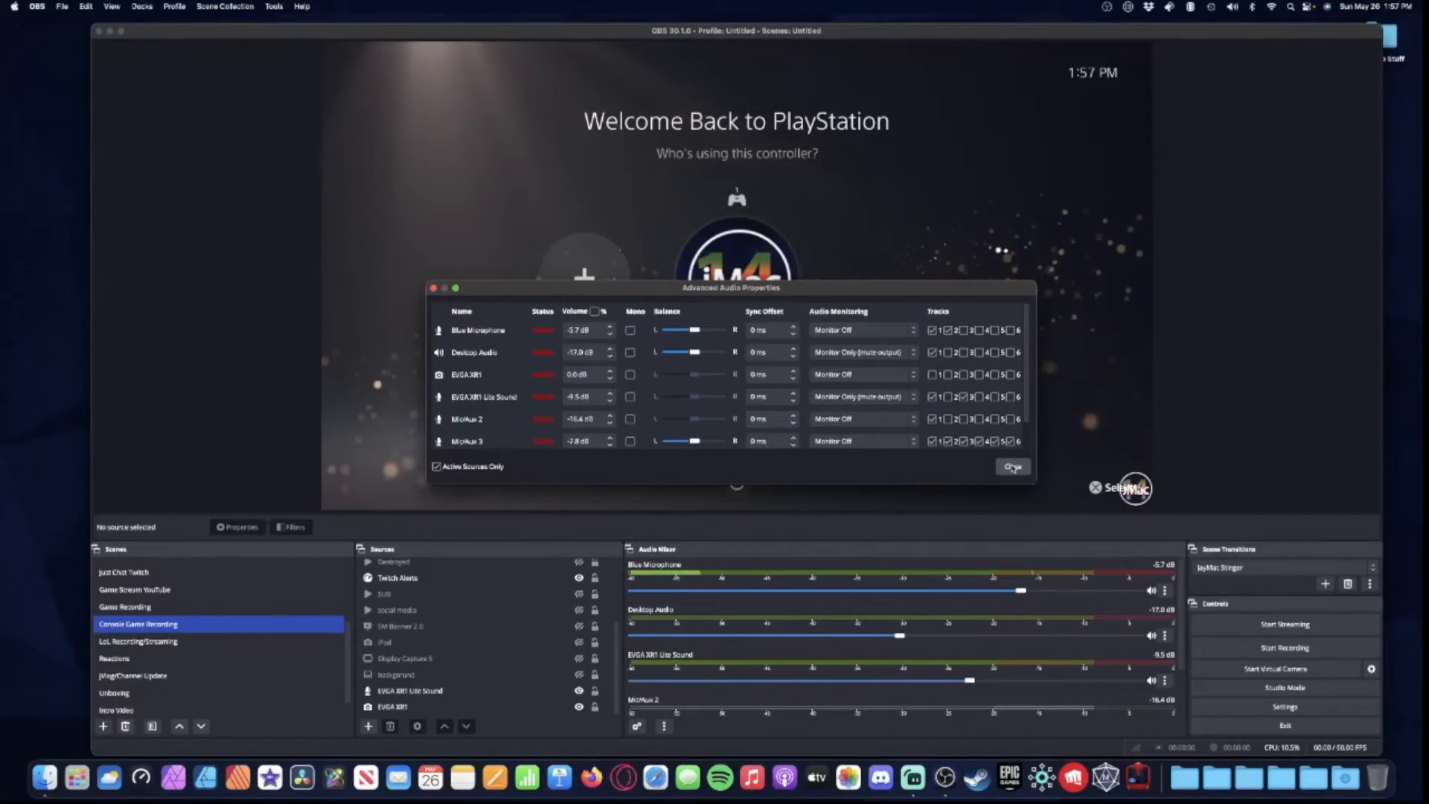
{"action": "left_click", "coordinate": [1012, 466]}
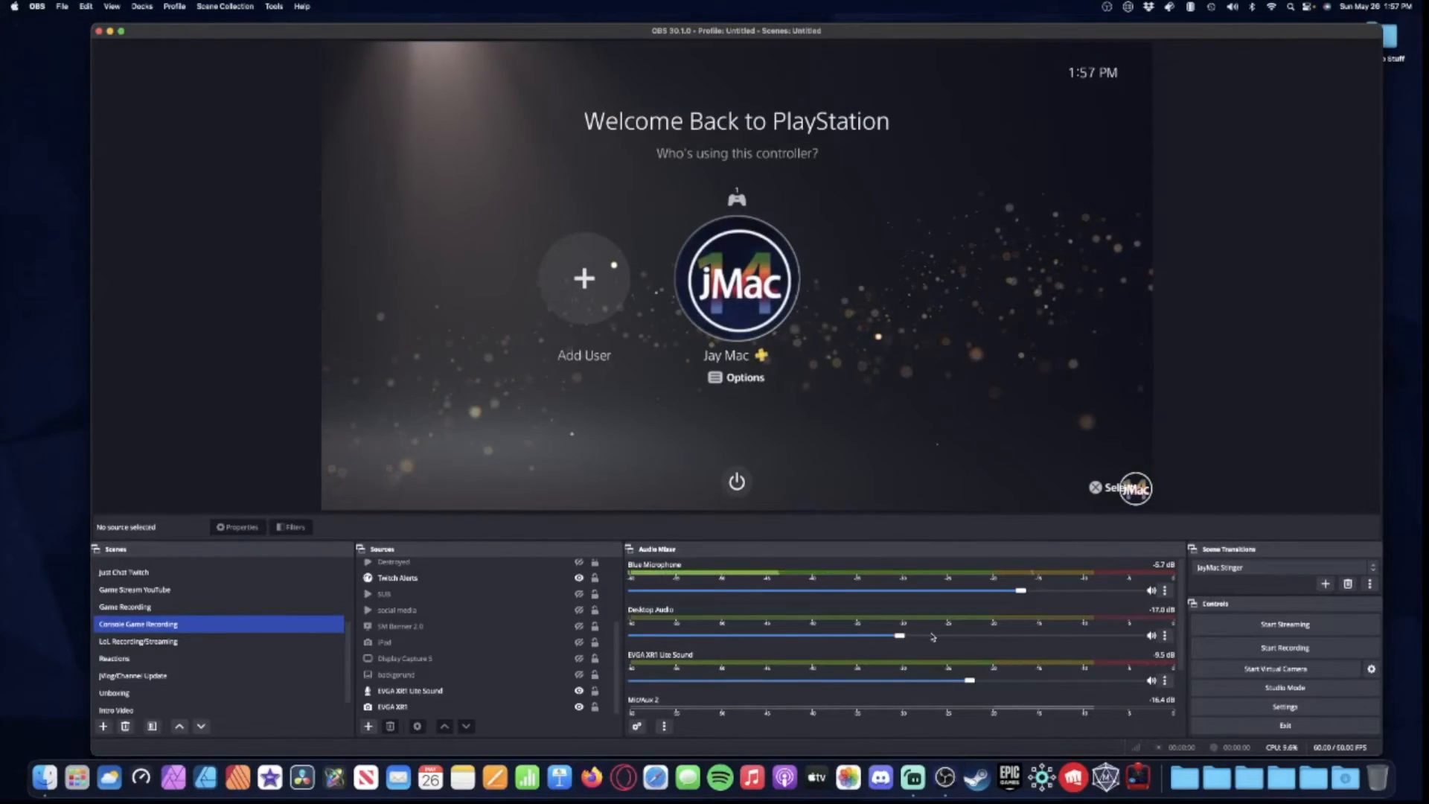
{"action": "left_click", "coordinate": [635, 726]}
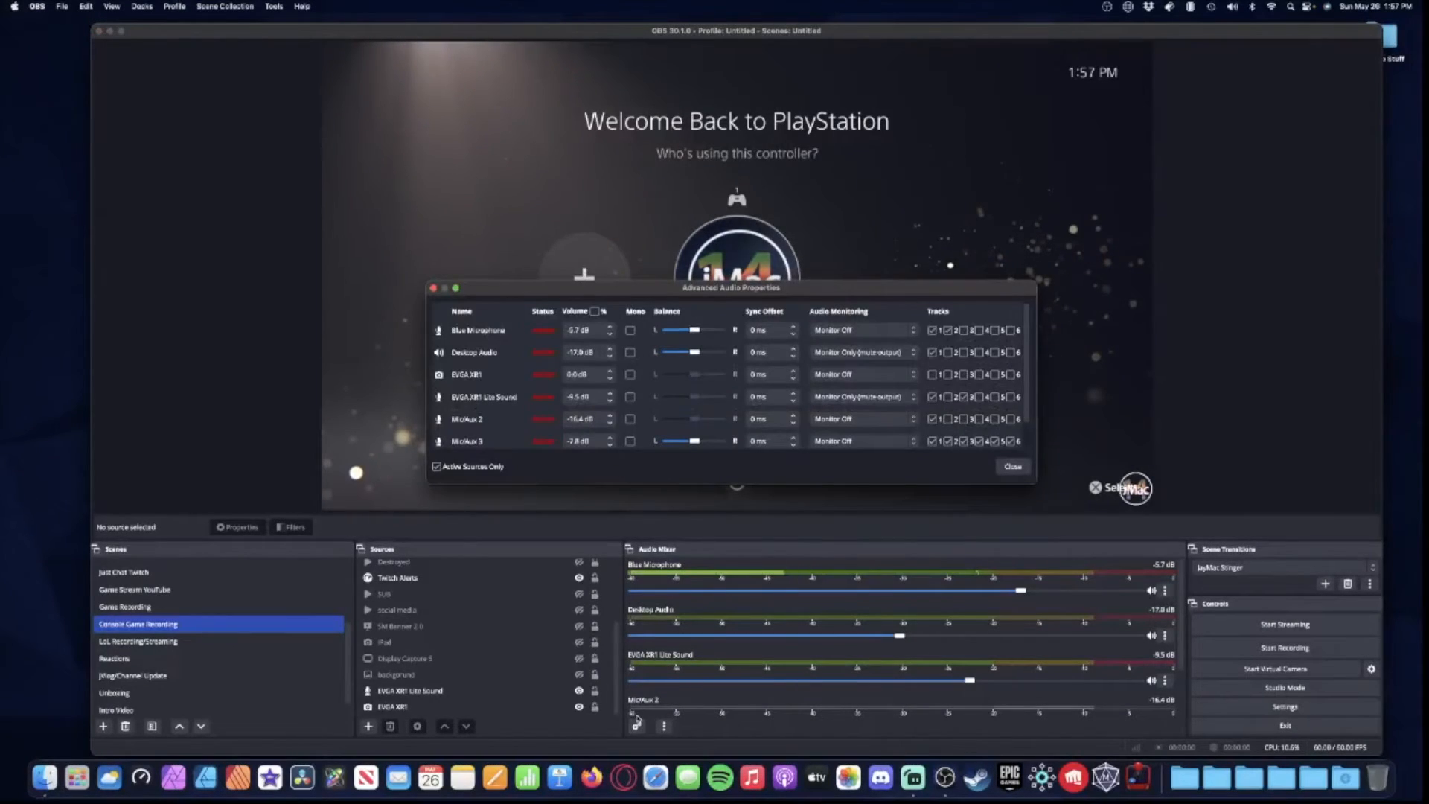
{"action": "left_click", "coordinate": [1013, 466]}
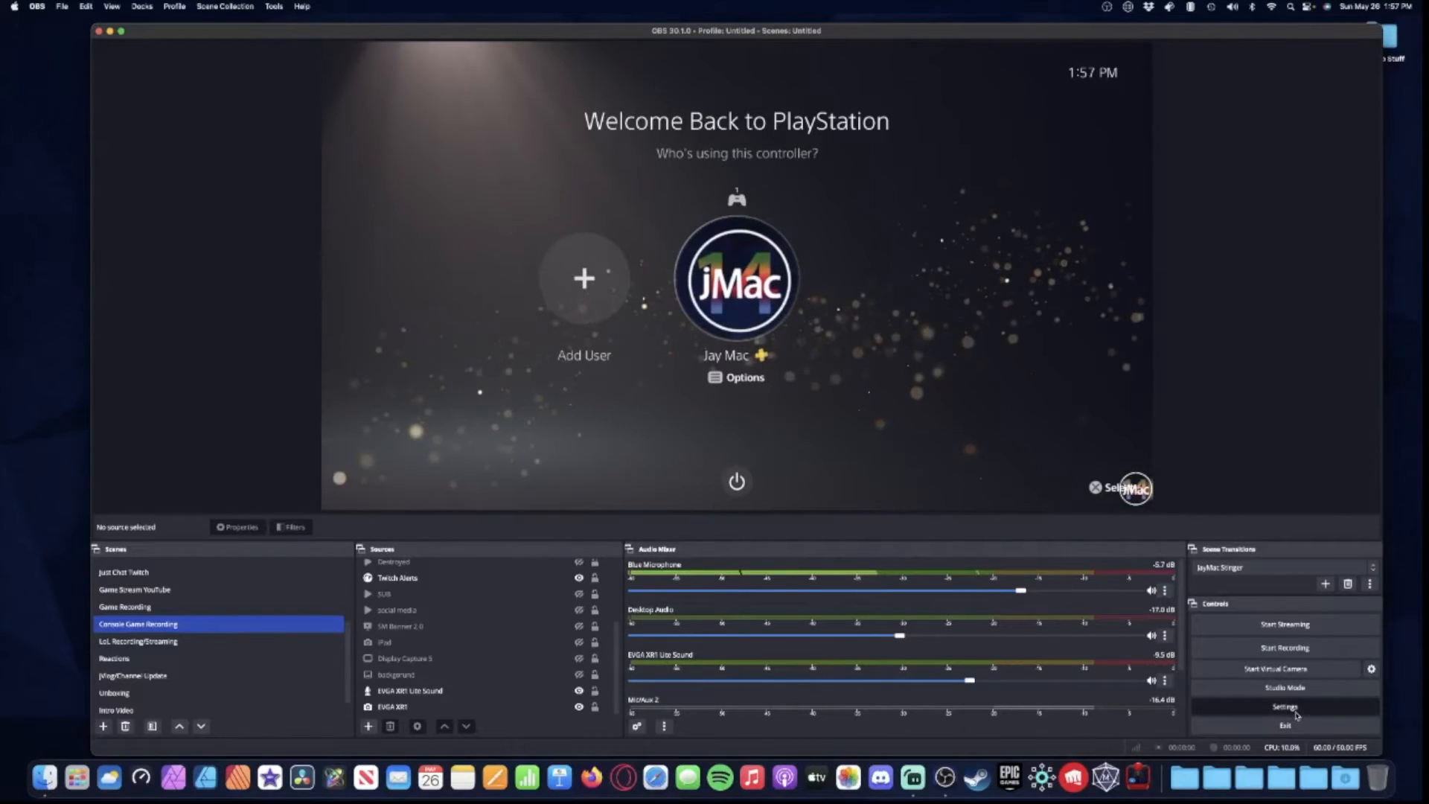
- In Audio settings, assign EVGA XR1 Pro Capture Box Audio to Mic/Auxiliary Audio 4 and save
{"action": "left_click", "coordinate": [1283, 706]}
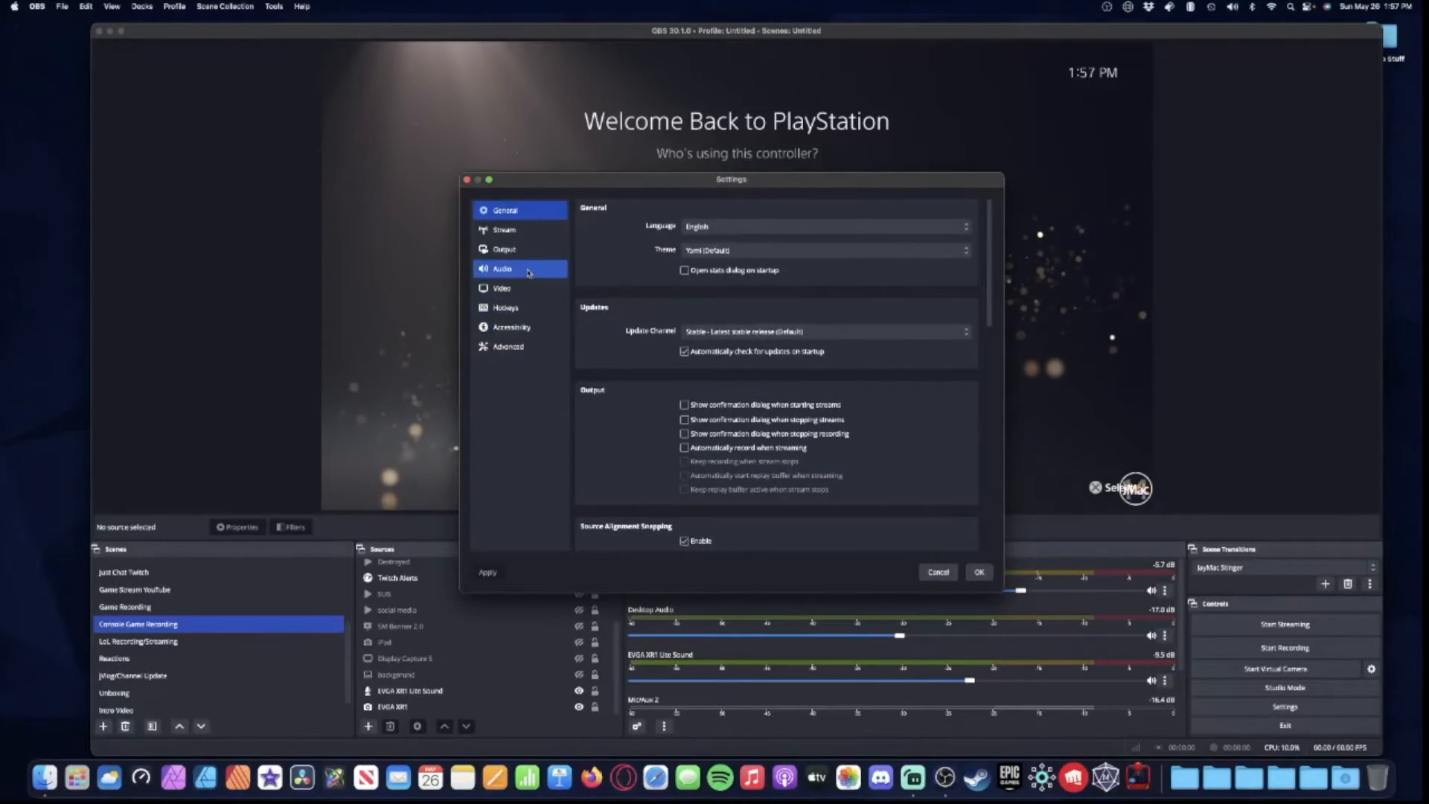
{"action": "left_click", "coordinate": [500, 268]}
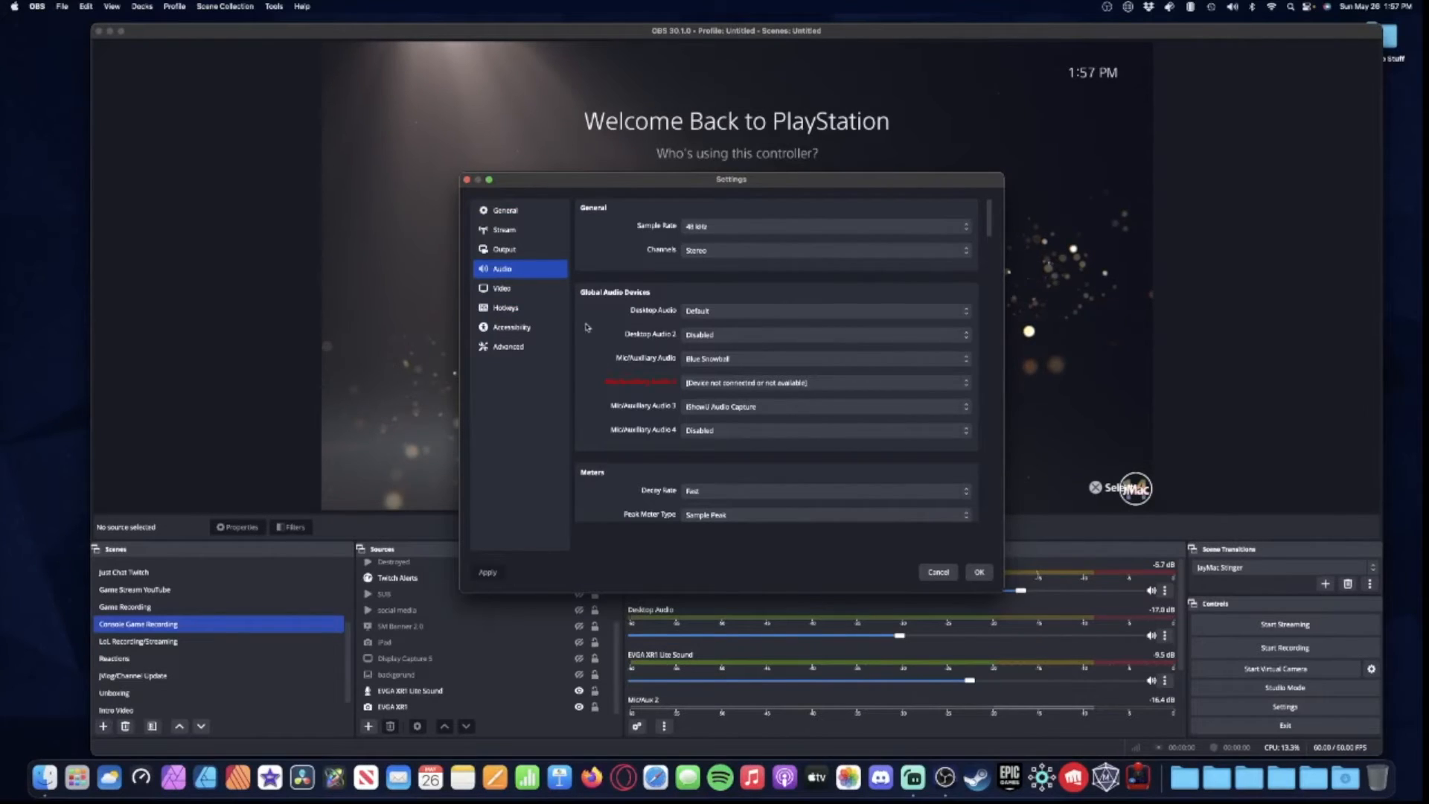
{"action": "scroll", "scroll_direction": "down", "scroll_amount": 3}
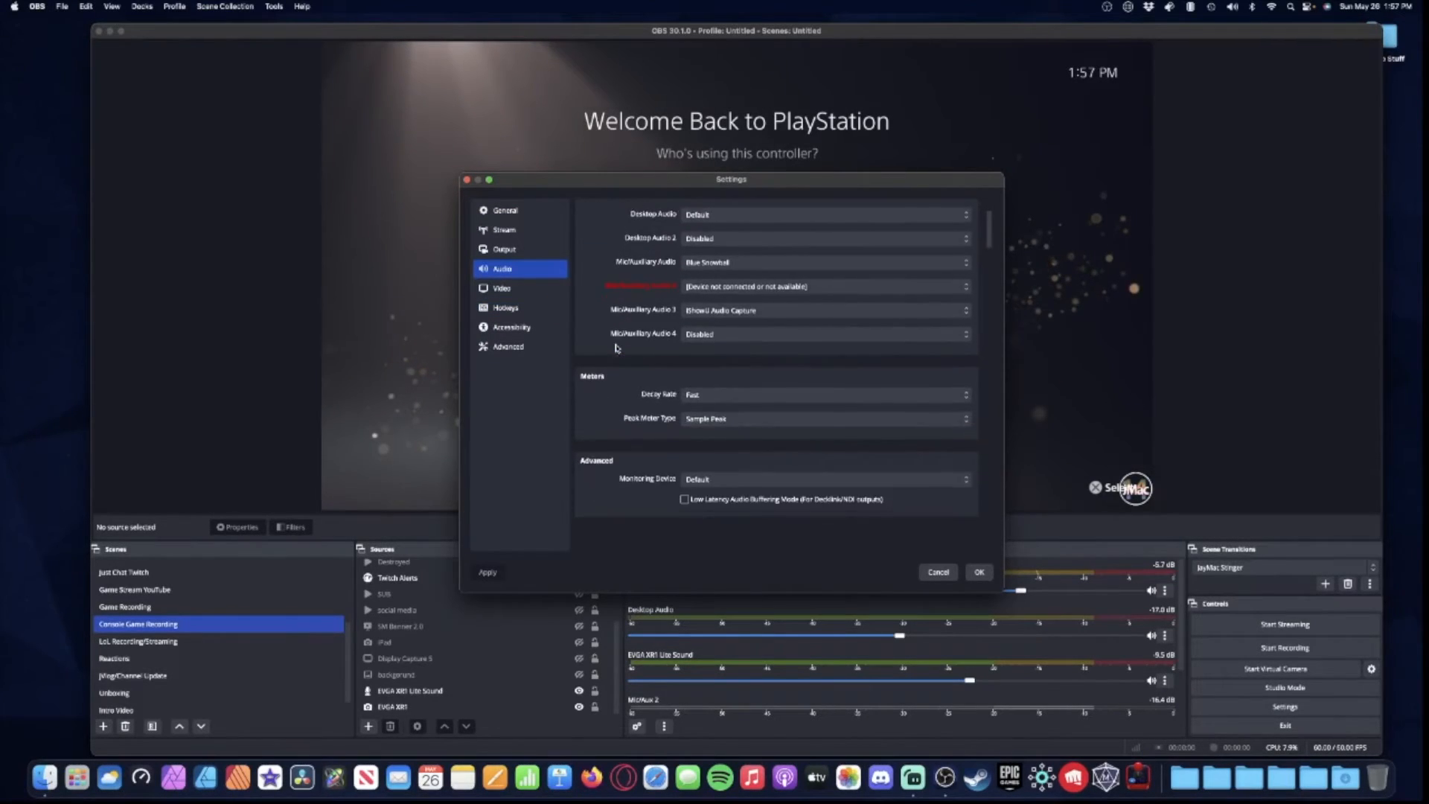
{"action": "scroll", "scroll_direction": "up", "scroll_amount": 3}
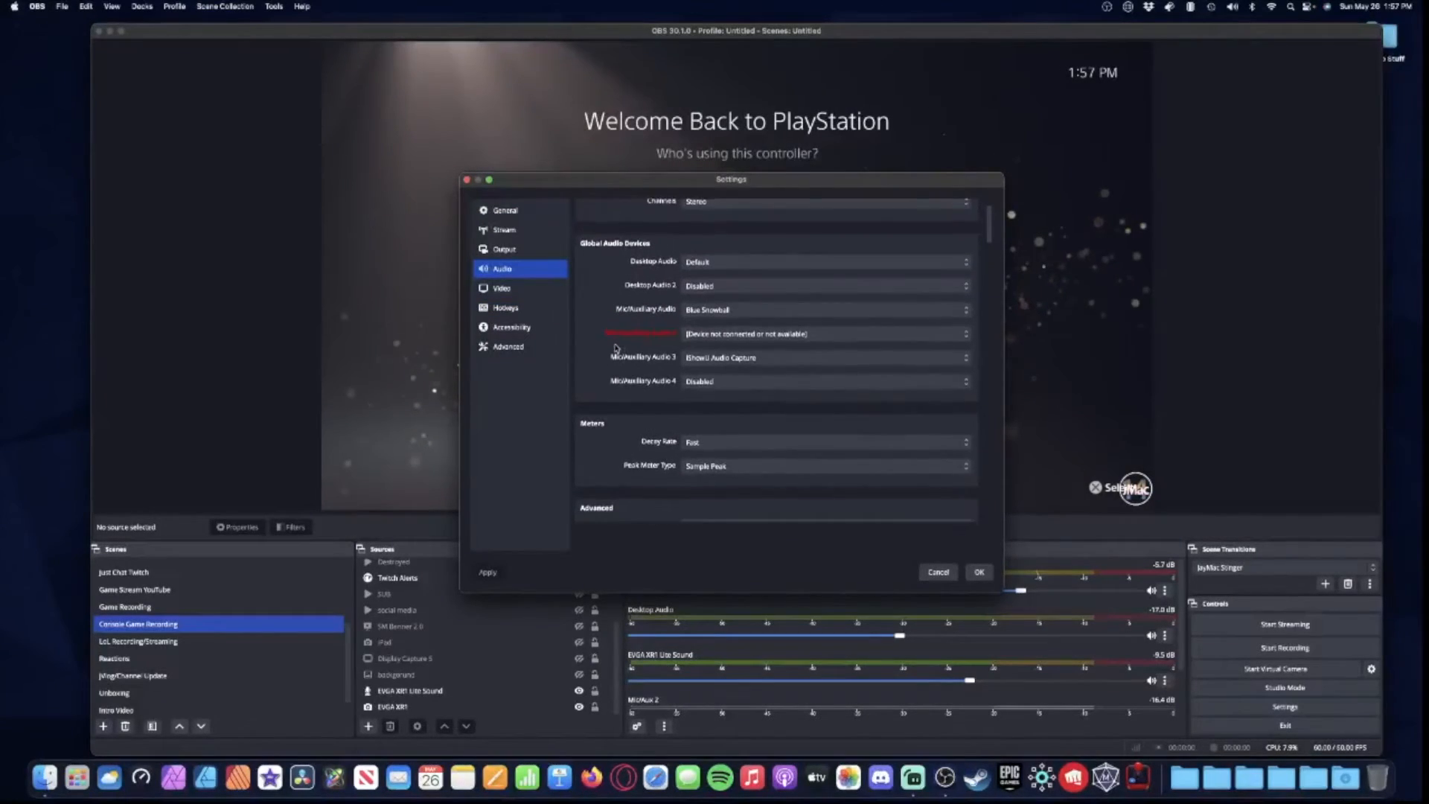
{"action": "scroll", "scroll_direction": "down", "scroll_amount": 3}
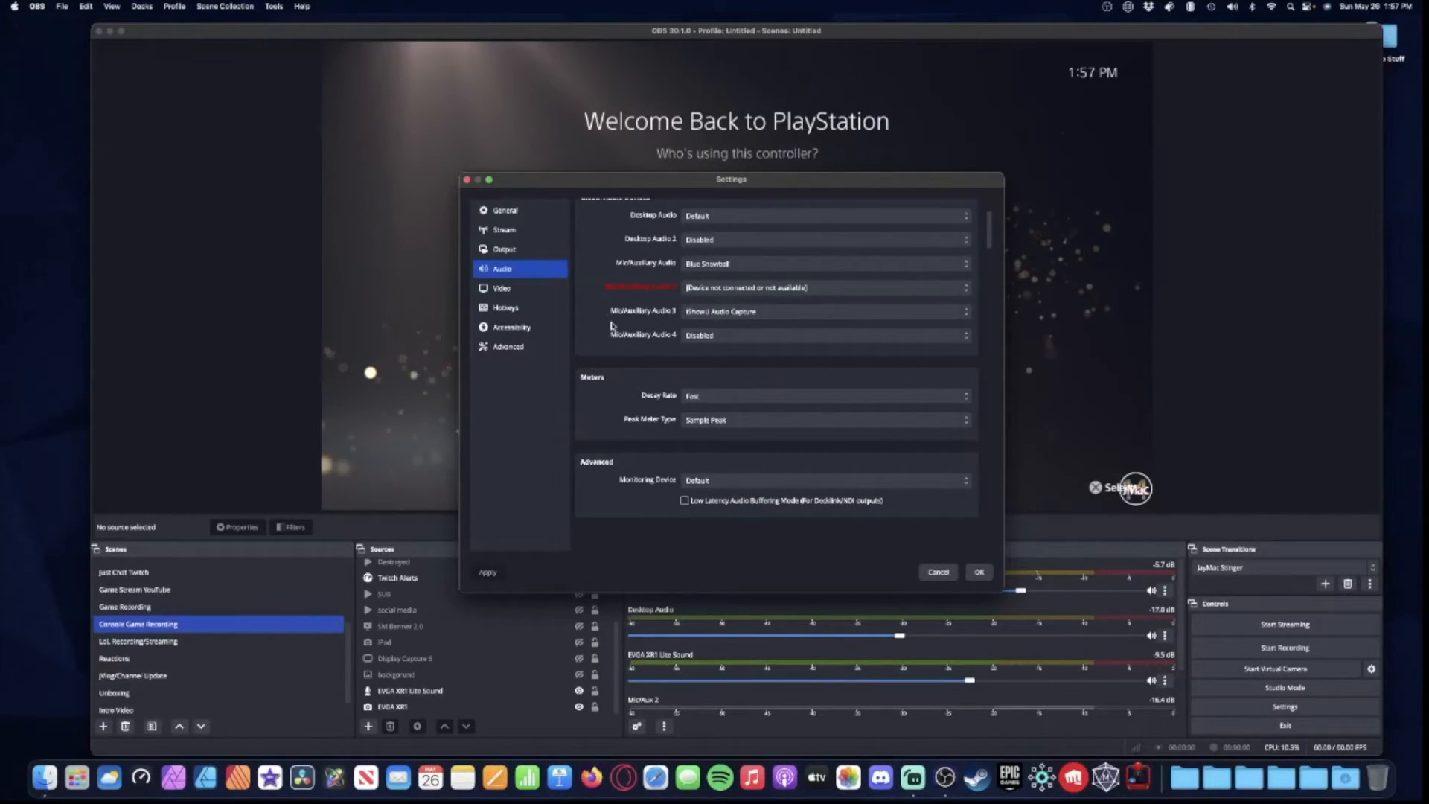
{"action": "scroll", "scroll_direction": "up", "scroll_amount": 3}
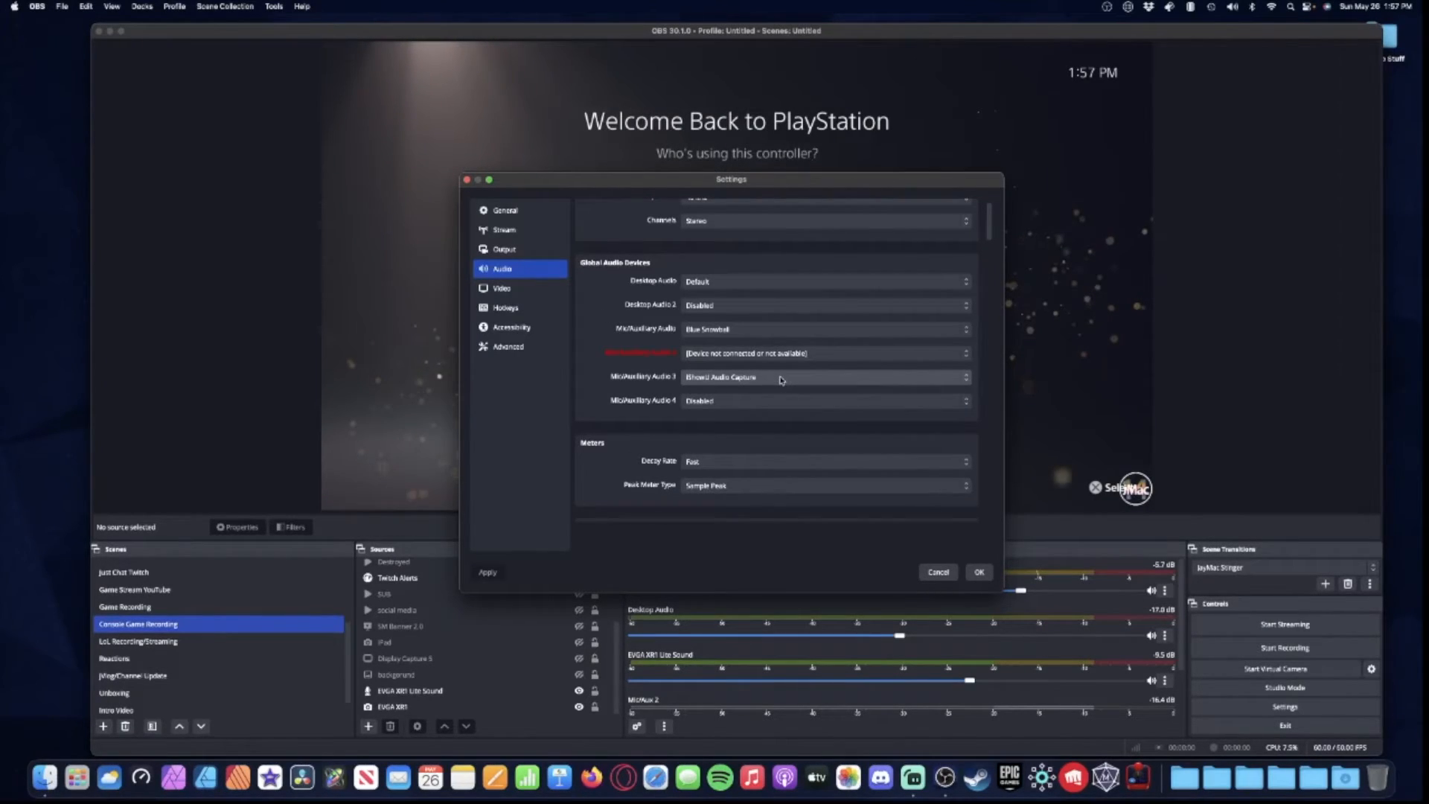
{"action": "left_click", "coordinate": [820, 401]}
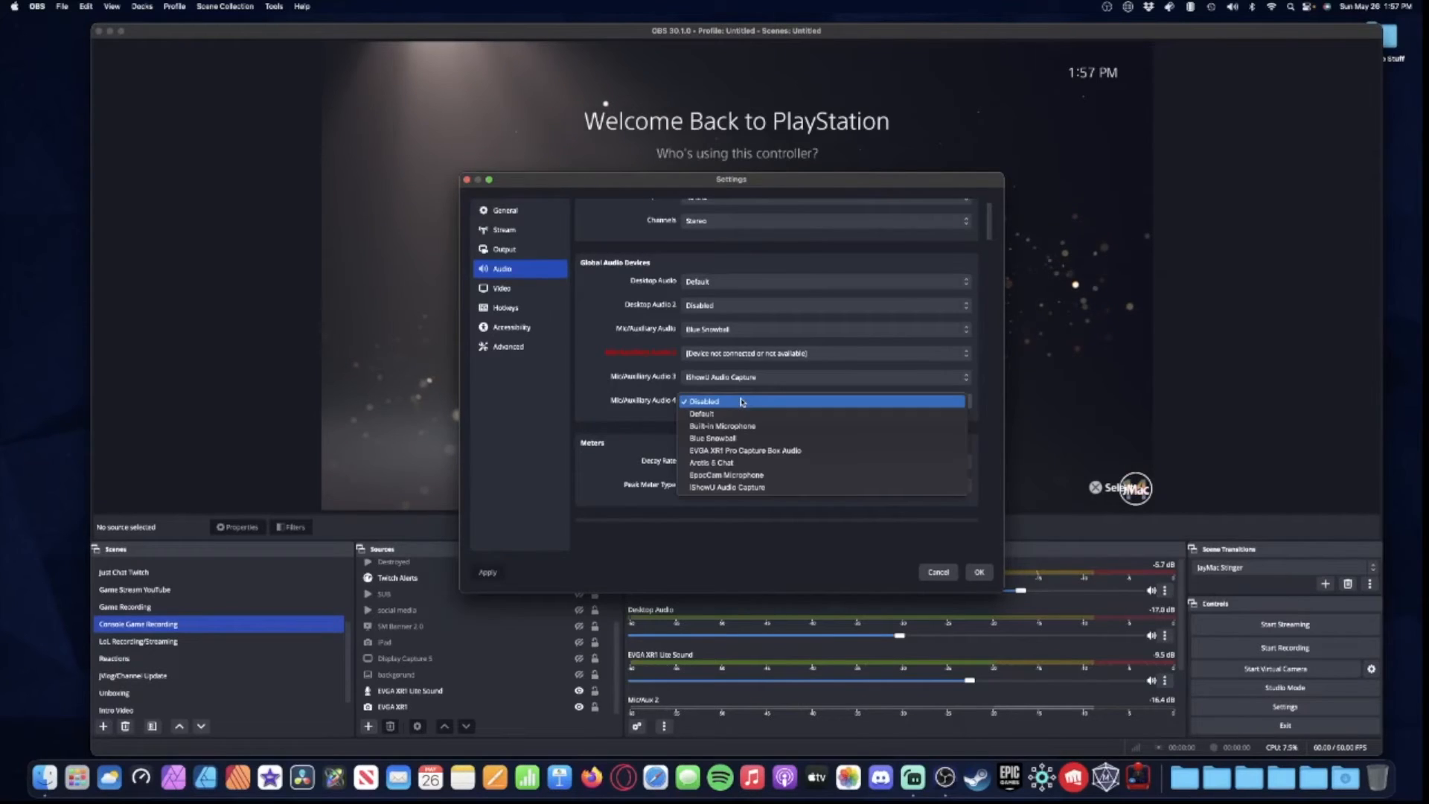
{"action": "mouse_move", "coordinate": [722, 426]}
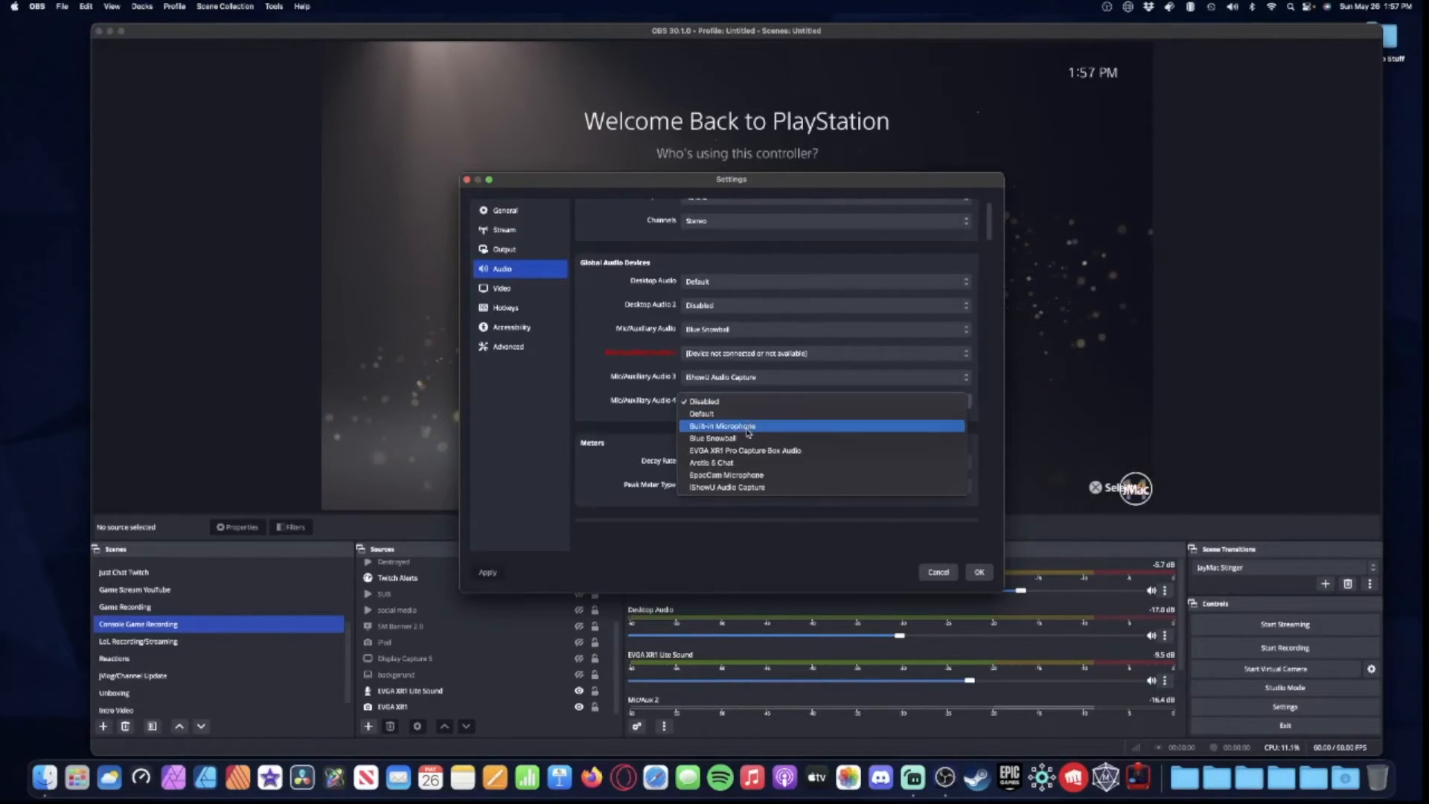
{"action": "mouse_move", "coordinate": [743, 450]}
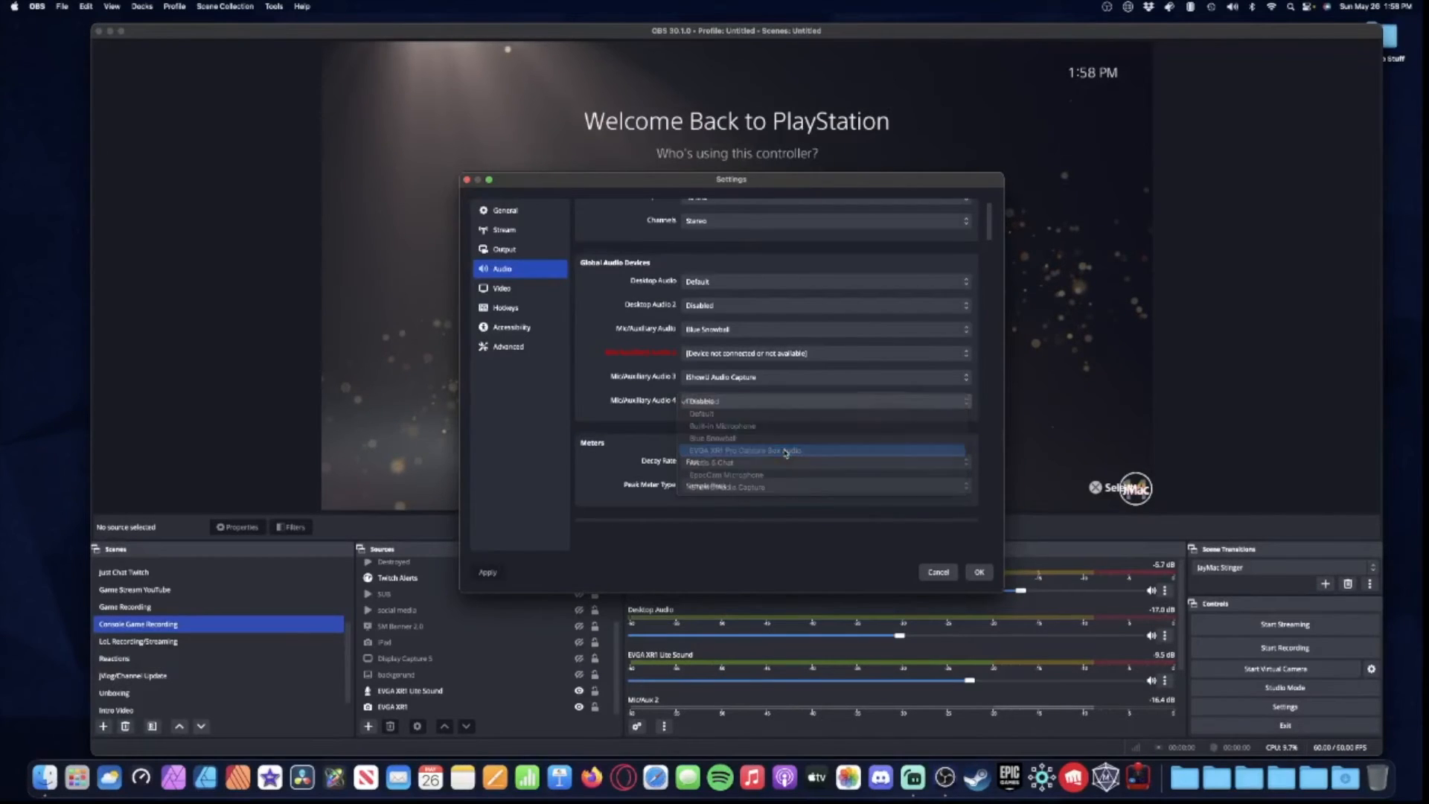
{"action": "left_click", "coordinate": [785, 450]}
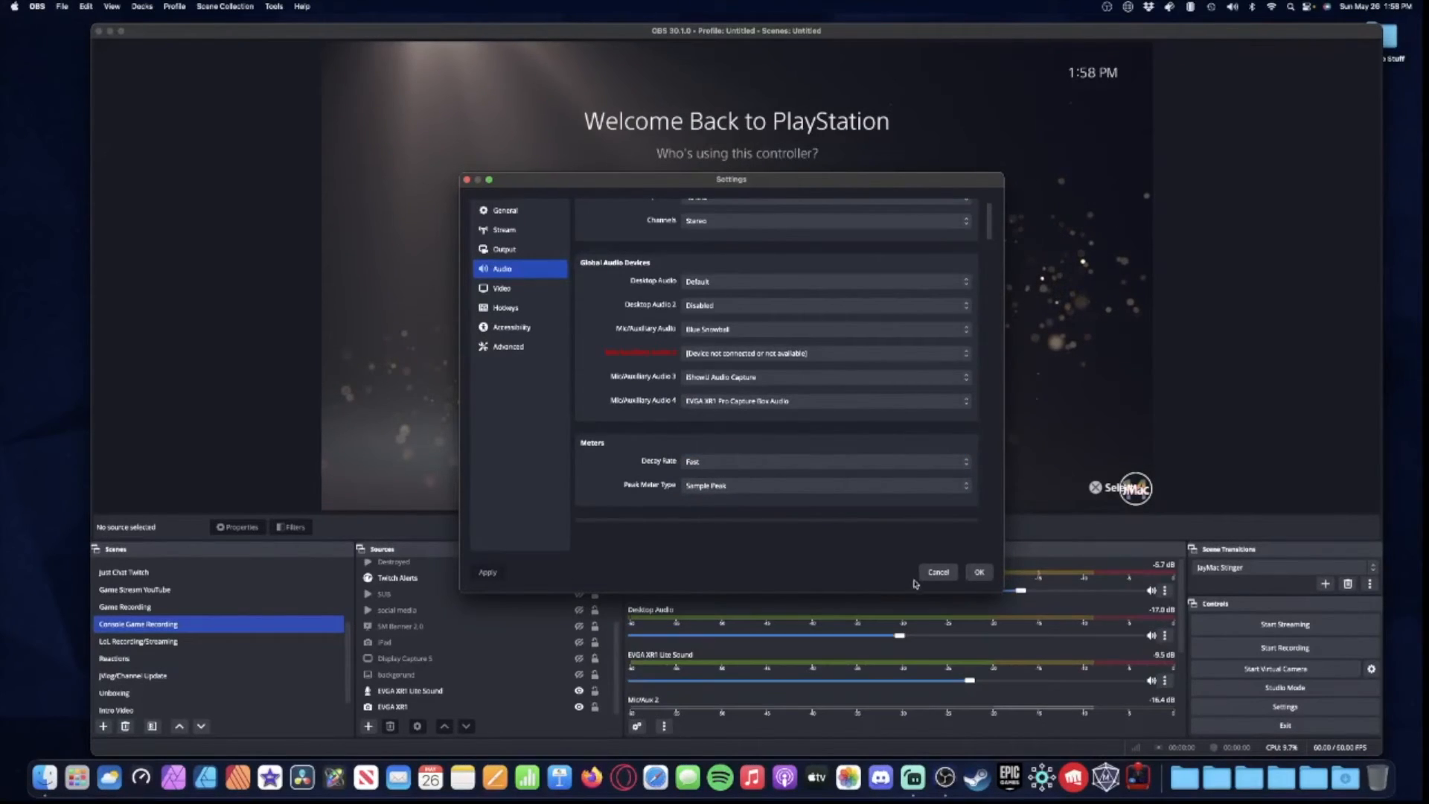
{"action": "left_click", "coordinate": [978, 572]}
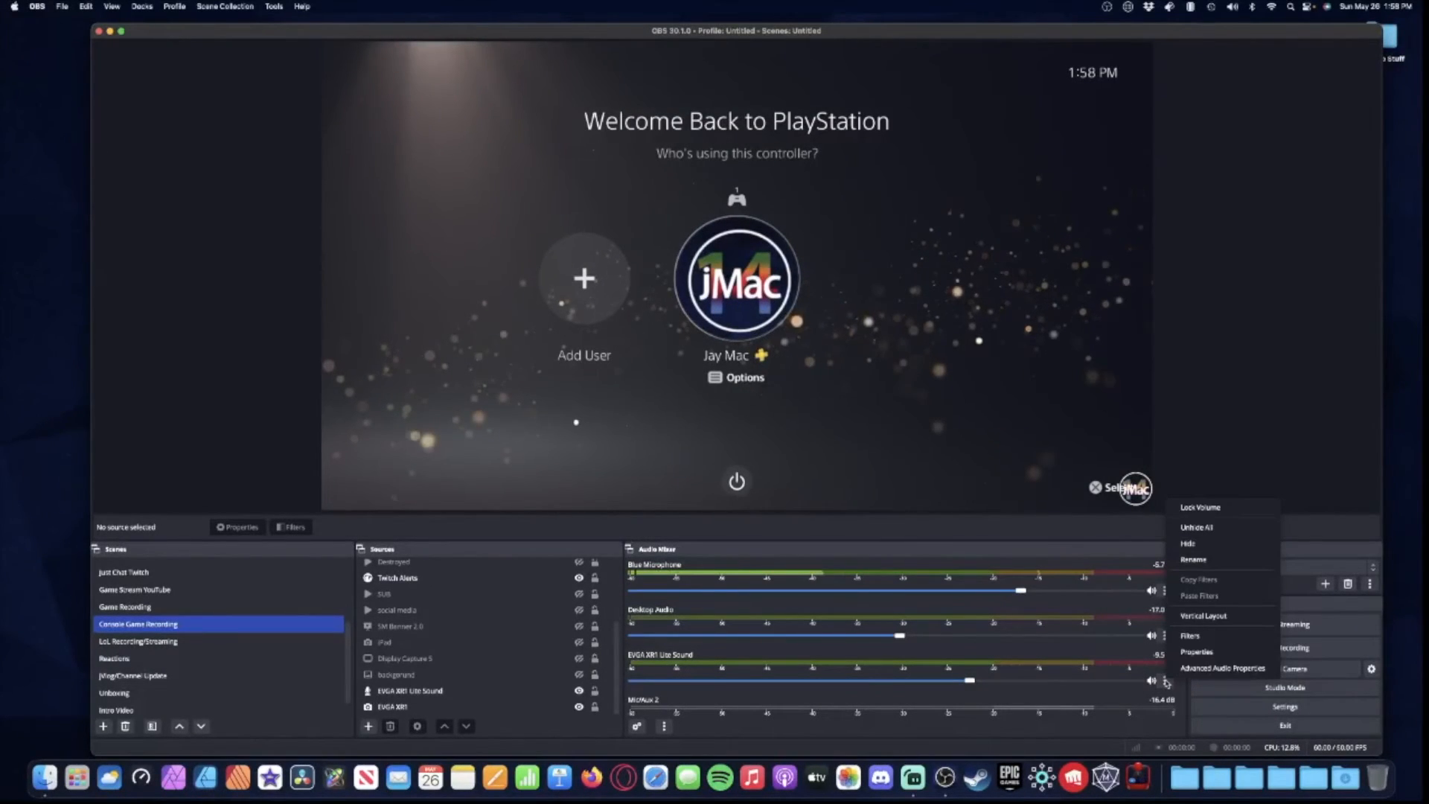
{"action": "mouse_move", "coordinate": [1194, 558]}
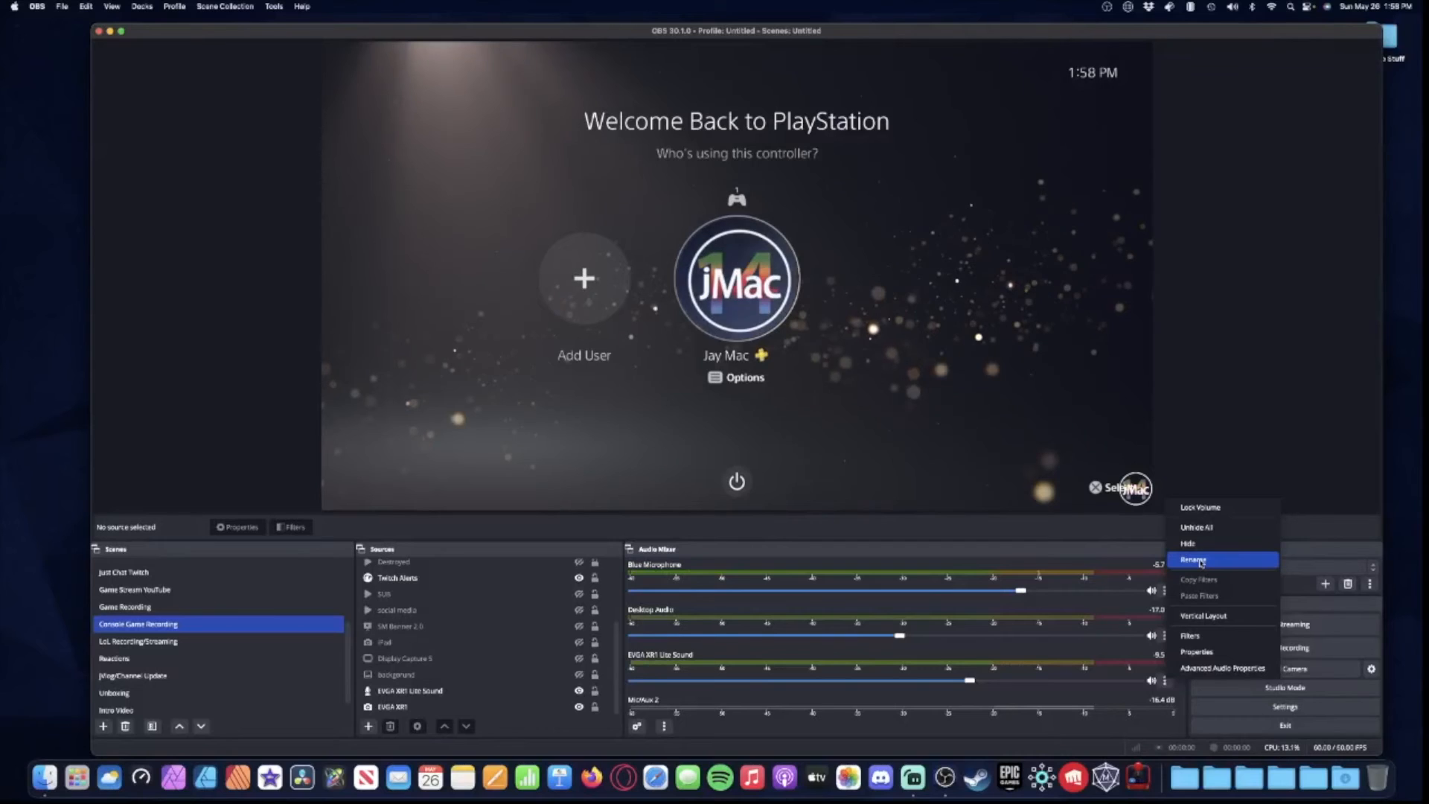
{"action": "mouse_move", "coordinate": [686, 630]}
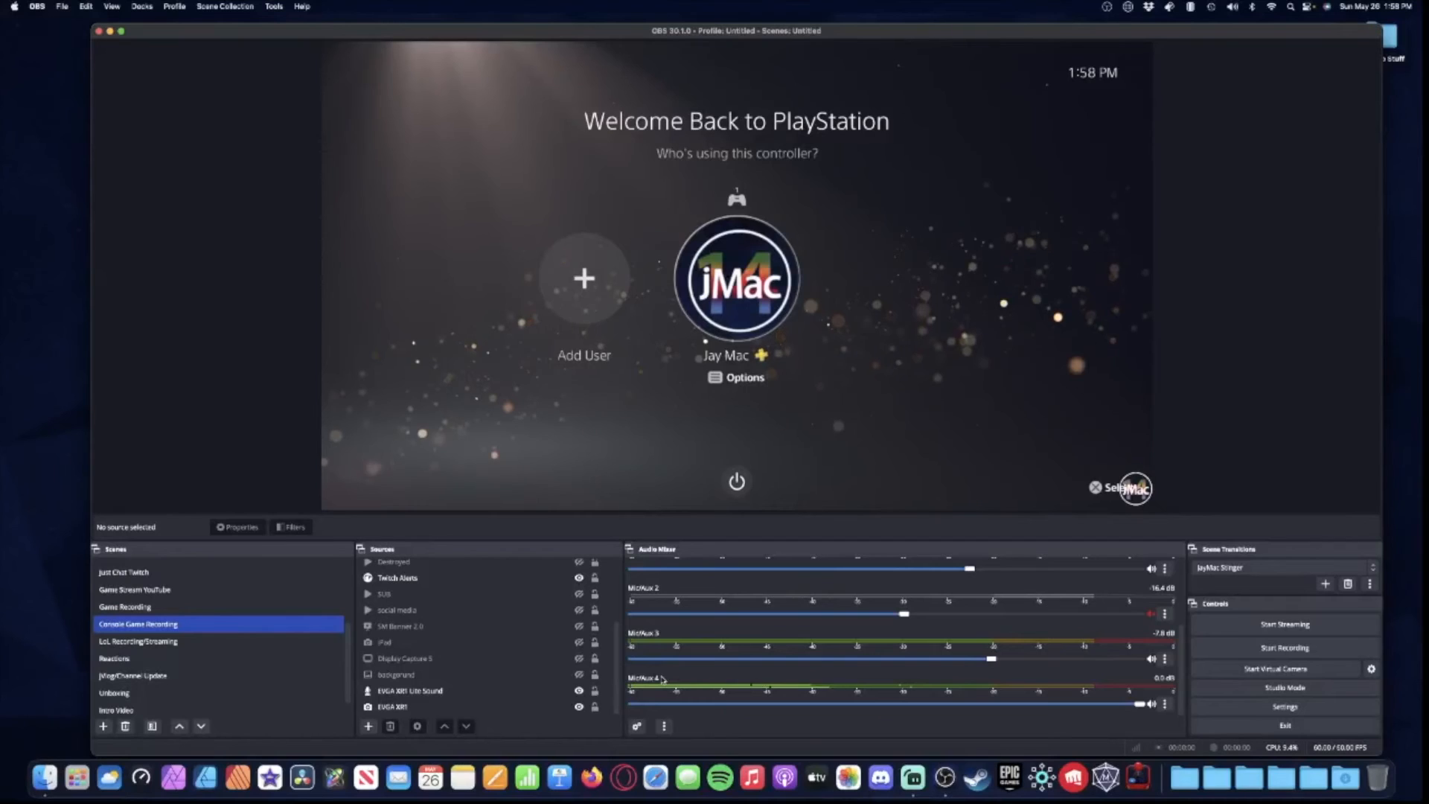
- Via Advanced Audio Properties, switch Mic/Aux 4 audio monitoring from Monitor Off to on
{"action": "left_click", "coordinate": [1167, 707]}
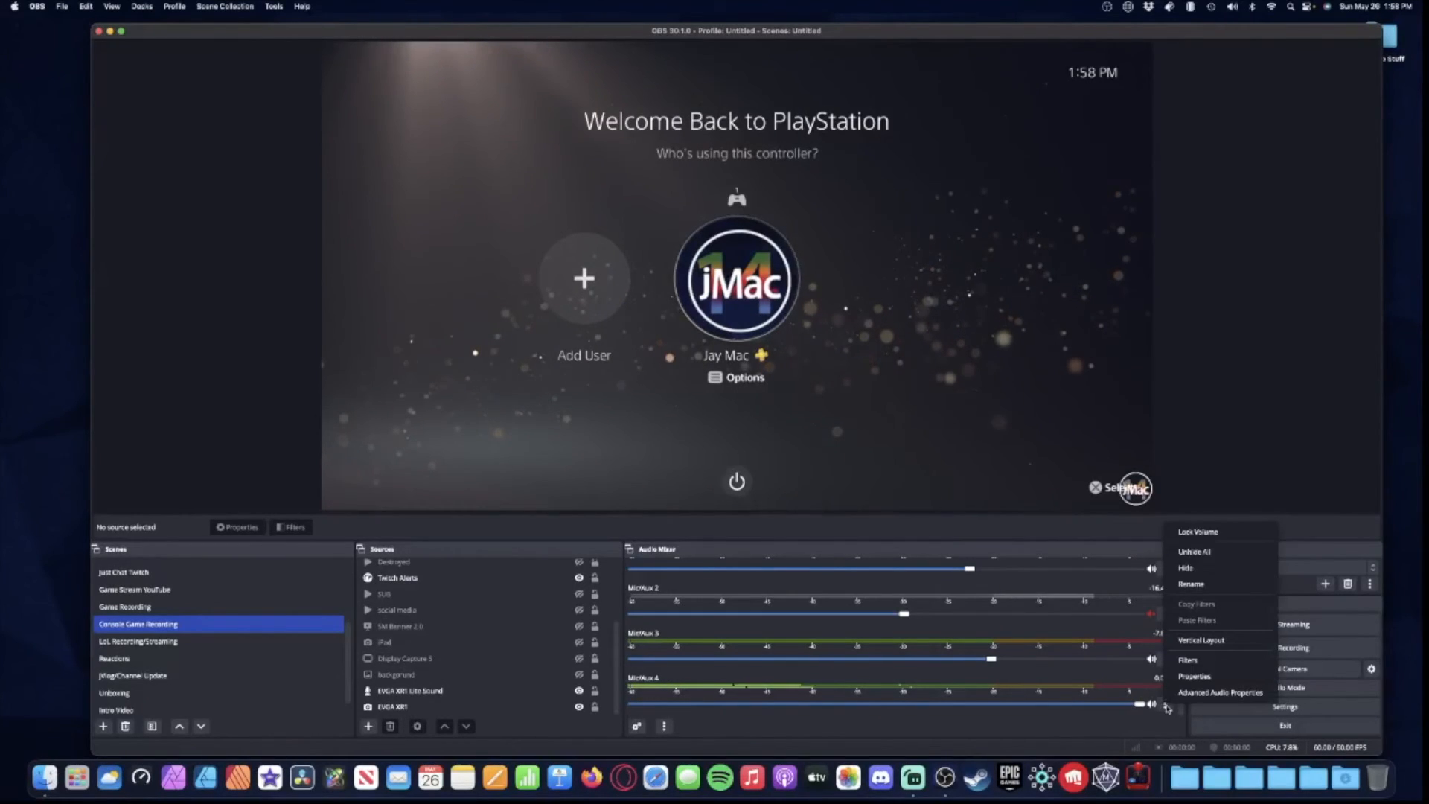
{"action": "left_click", "coordinate": [1217, 692]}
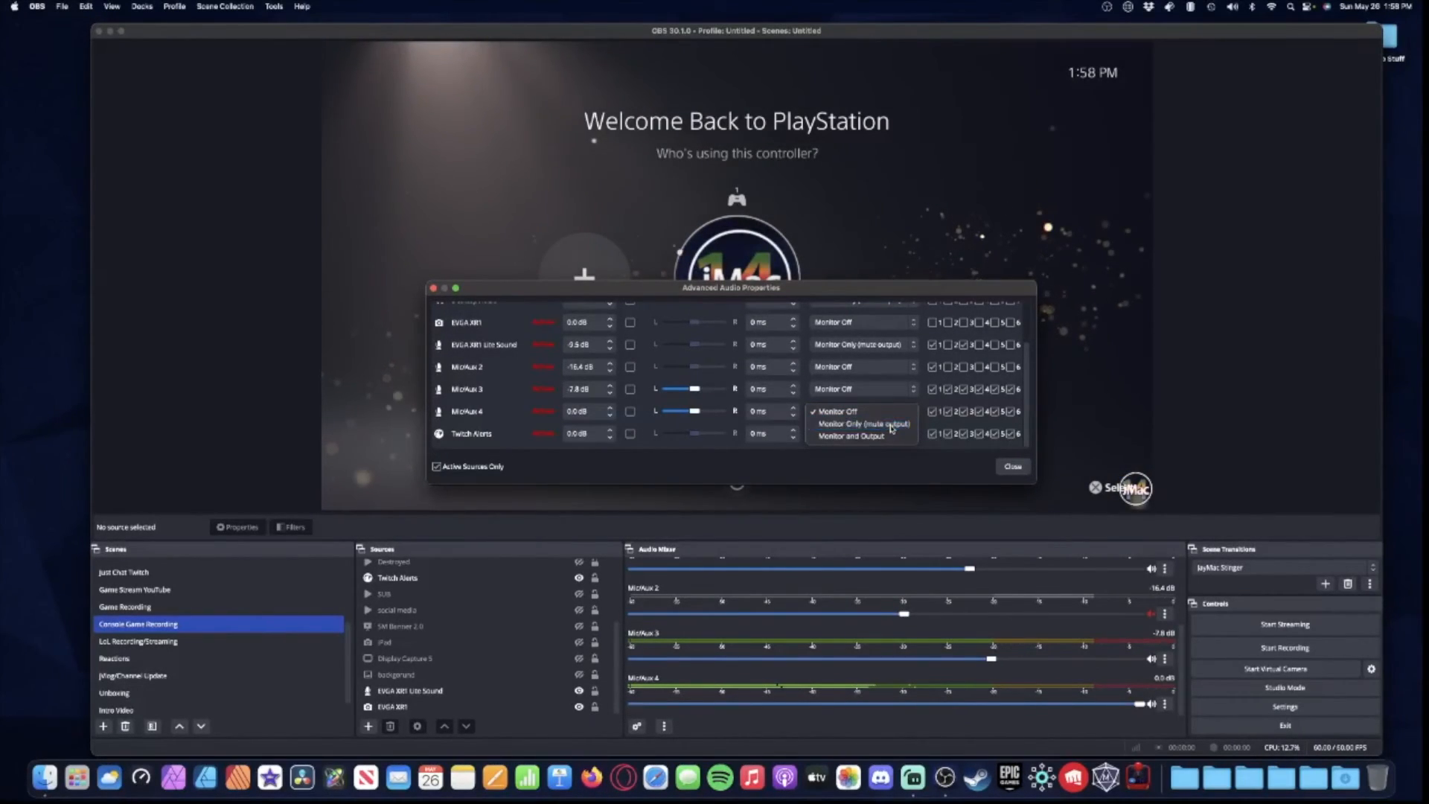
{"action": "left_click", "coordinate": [1012, 466]}
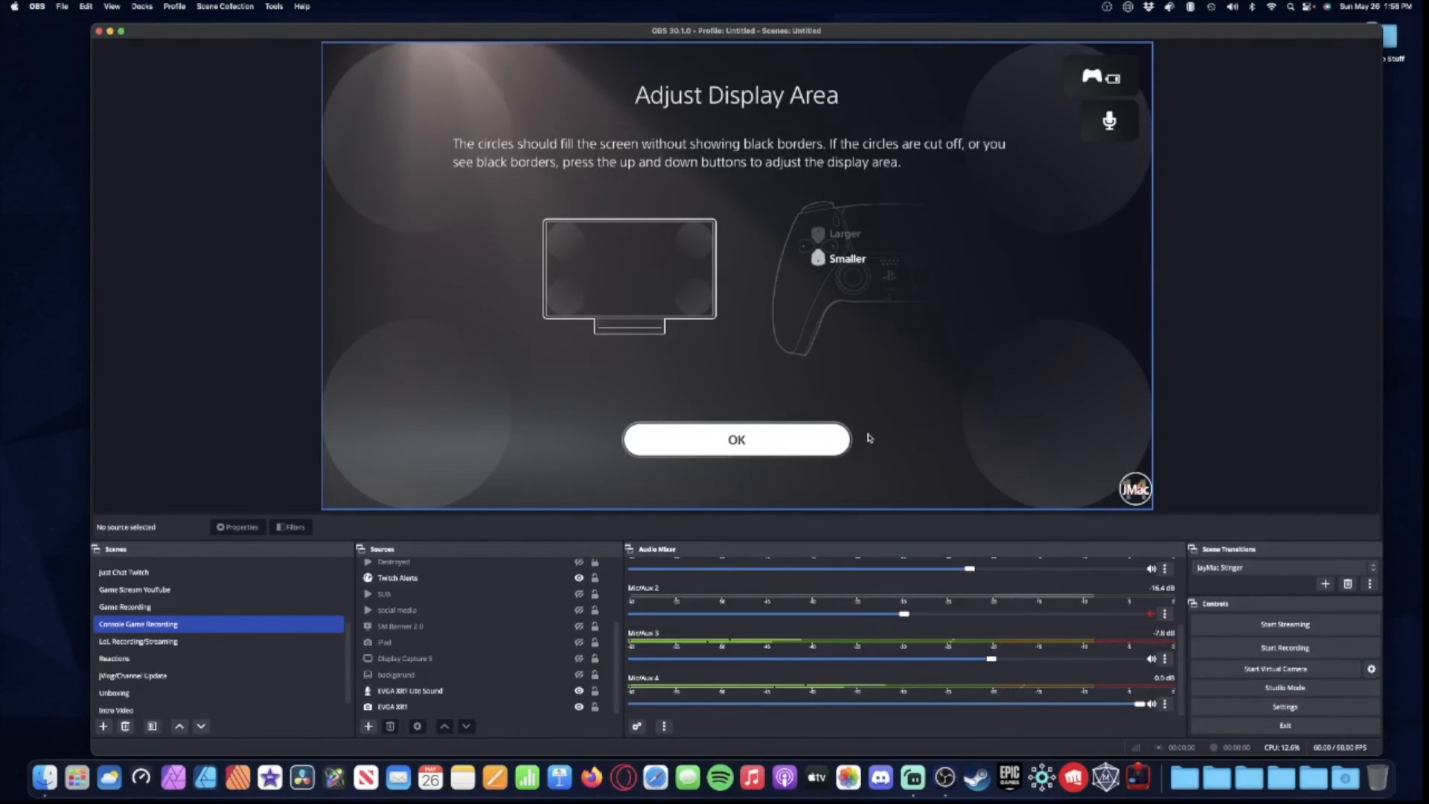
{"action": "mouse_move", "coordinate": [961, 476]}
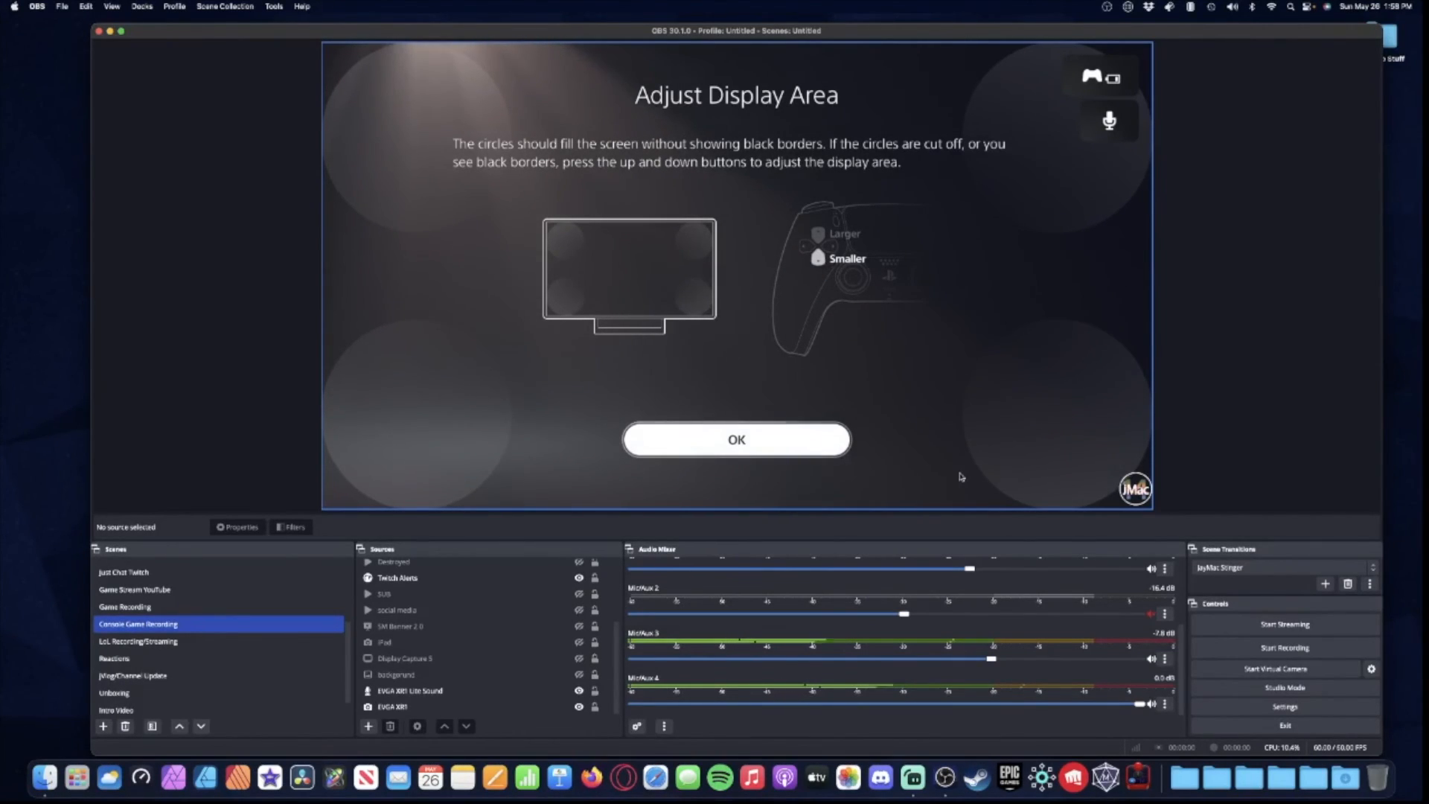